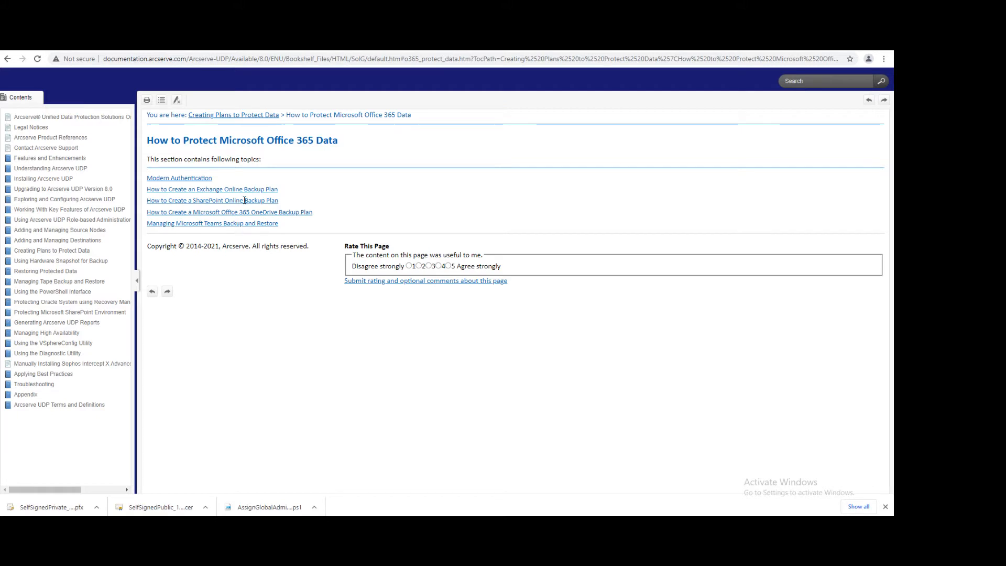
mouse_move(240, 200)
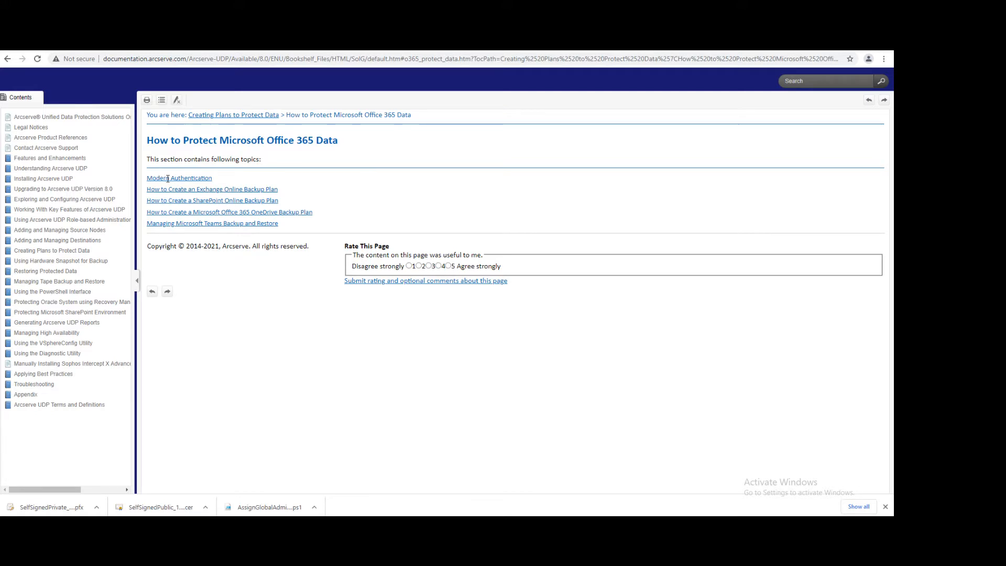
- Browse the Office 365 documentation to the SharePoint Online backup plan guide
click(180, 178)
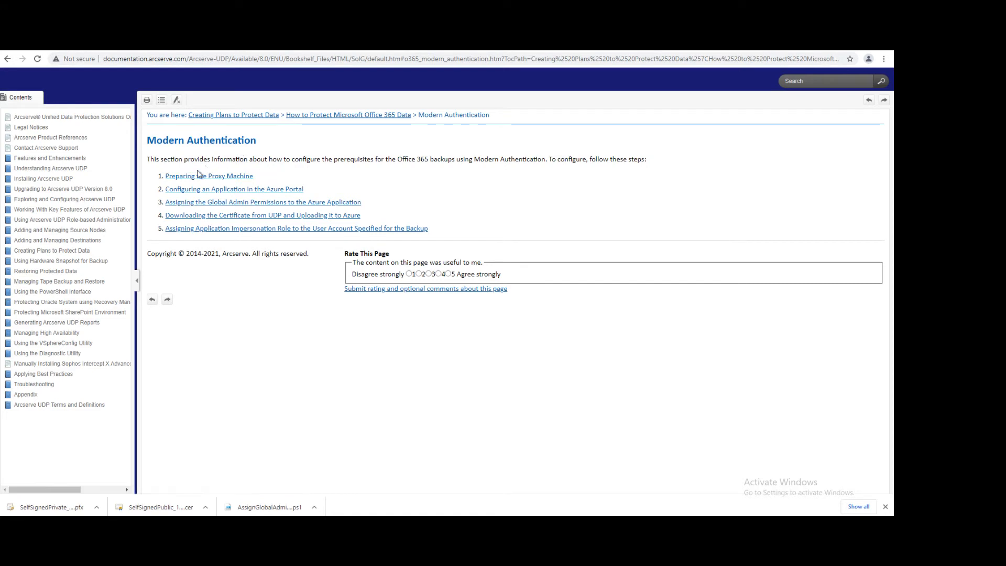
mouse_move(235, 247)
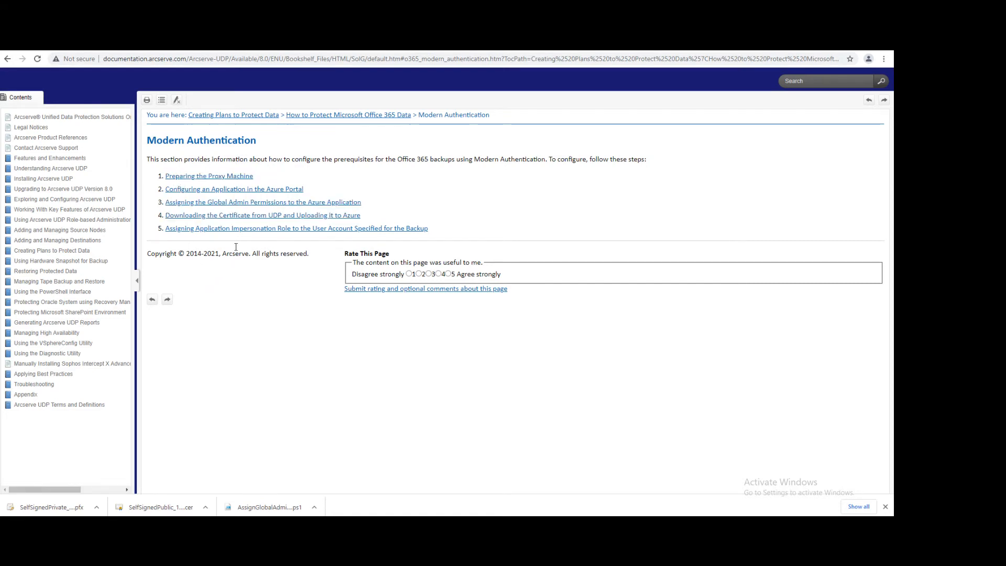
mouse_move(288, 270)
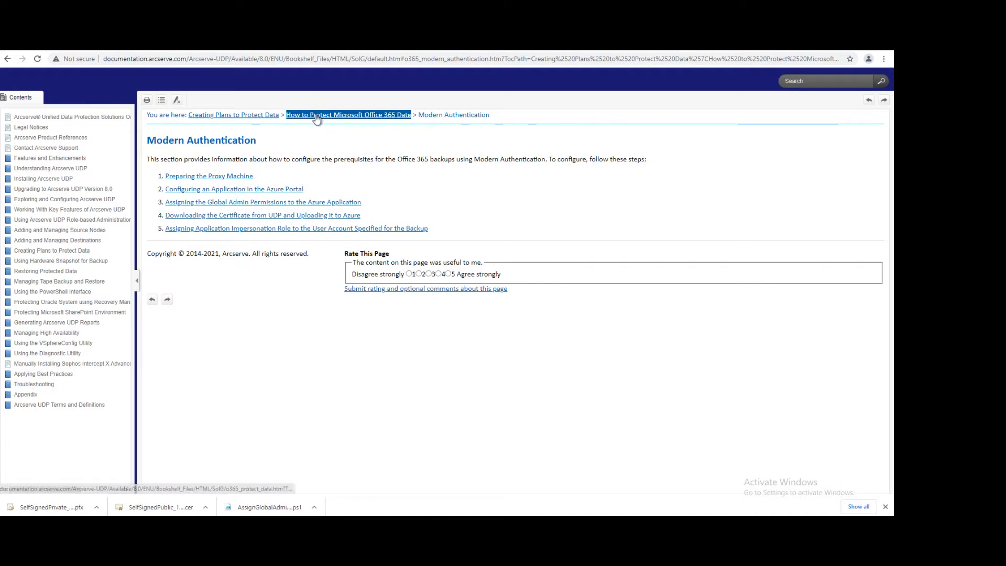
click(347, 115)
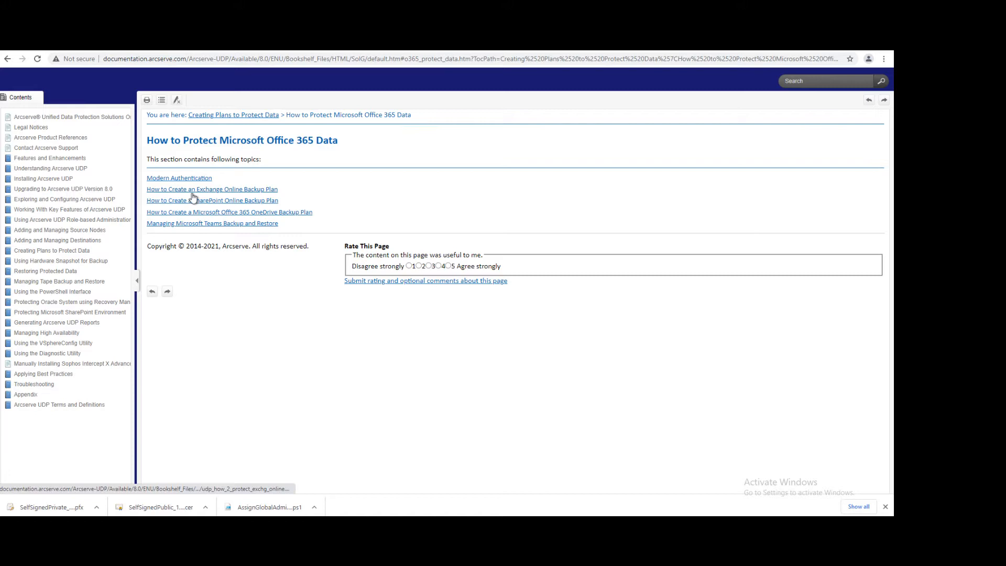
mouse_move(293, 193)
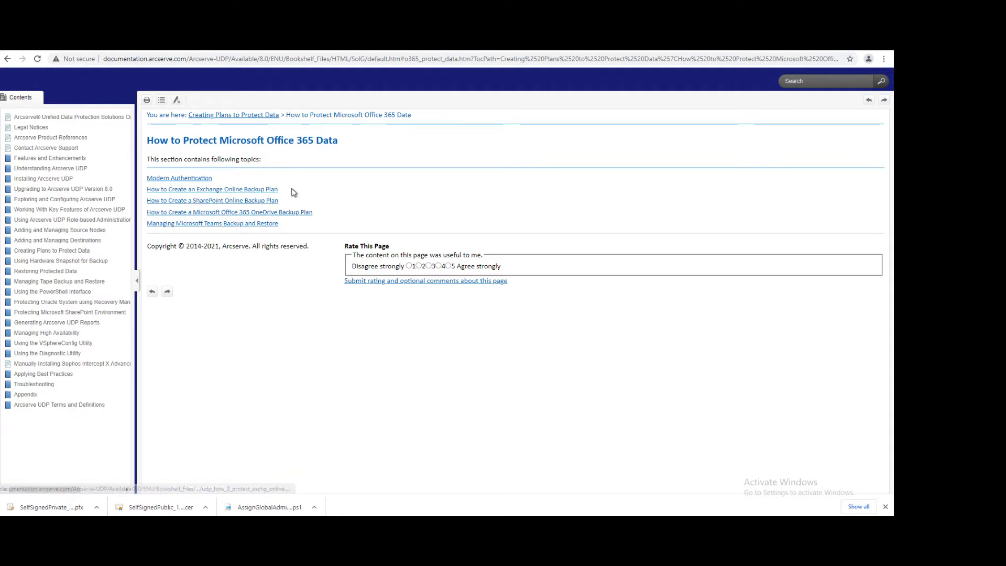
mouse_move(210, 242)
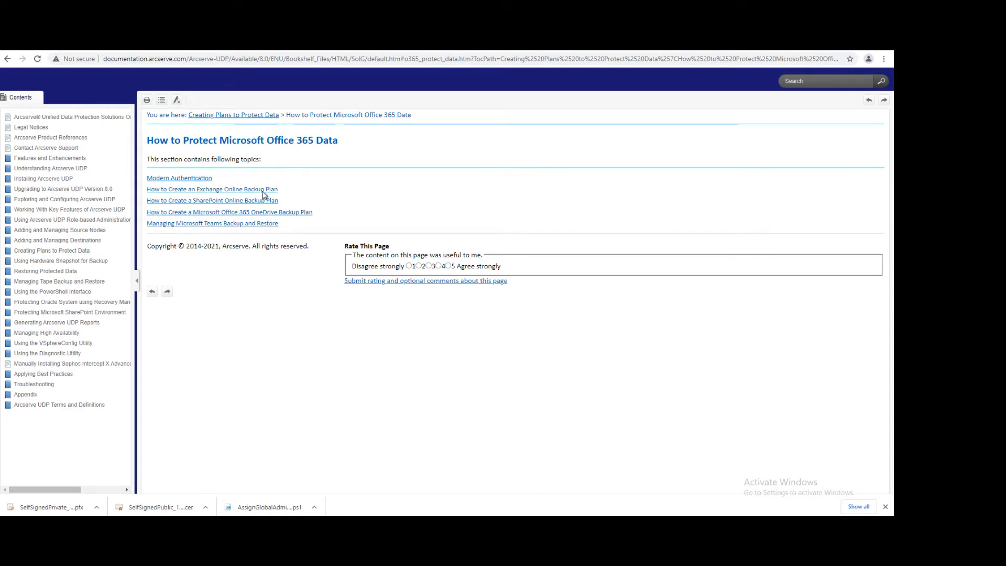
mouse_move(221, 178)
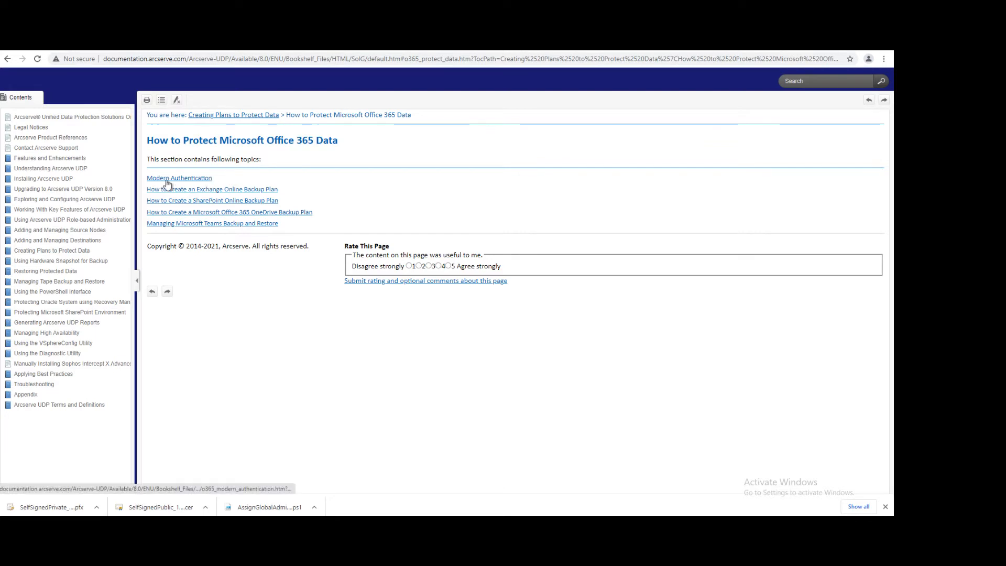
mouse_move(186, 201)
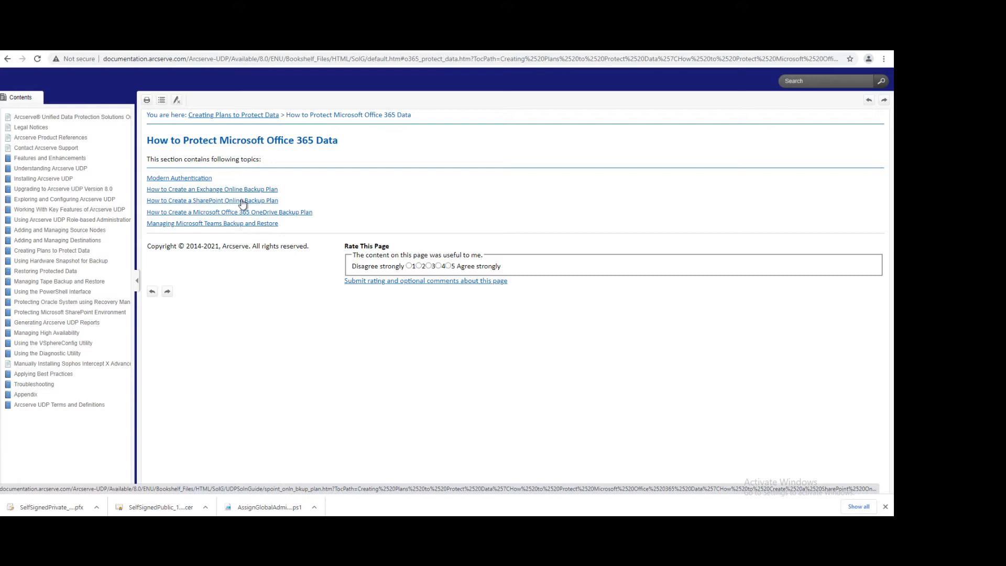
click(212, 200)
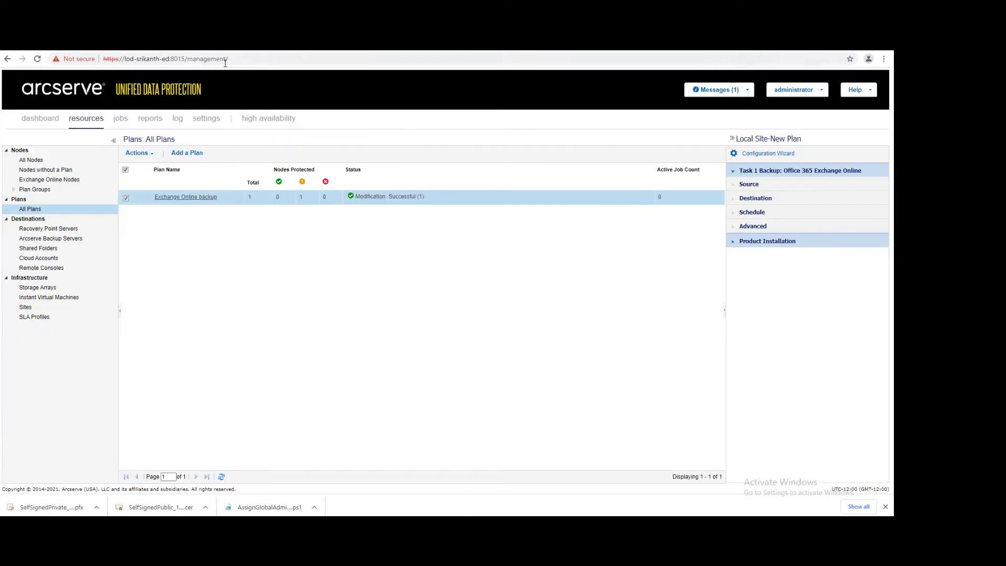
mouse_move(262, 268)
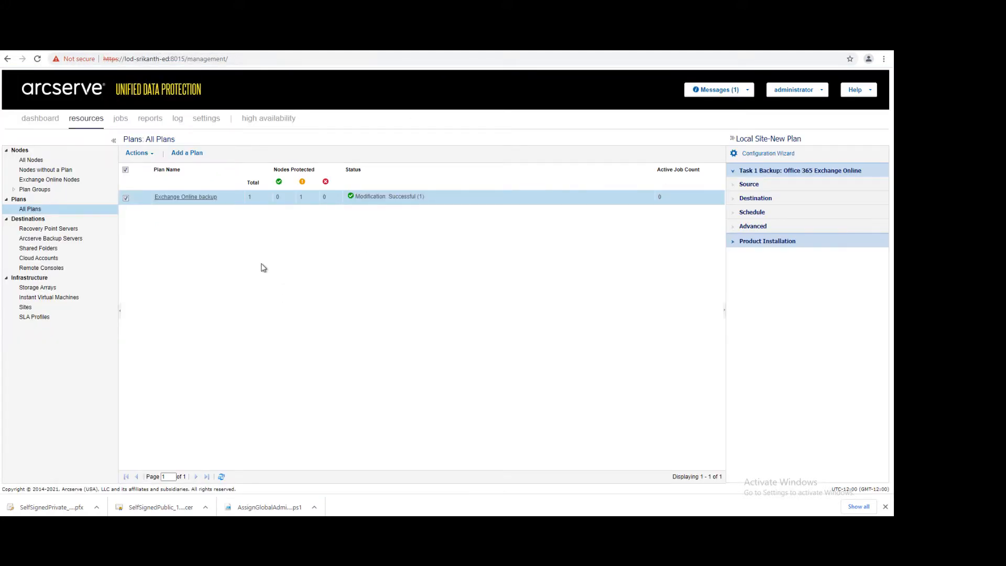
- Add a new plan and name it 'Sharepoint Online Backup'
click(186, 152)
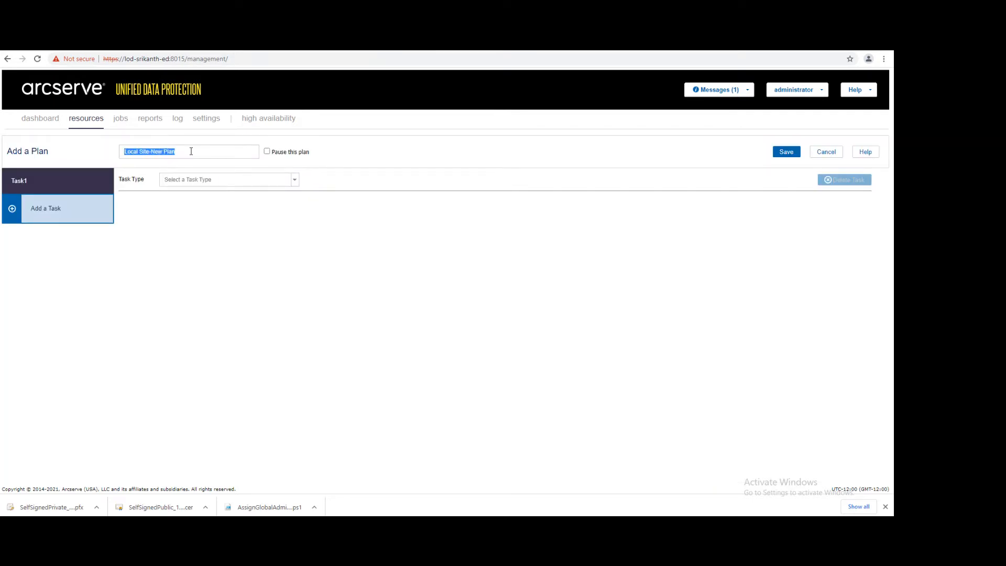
text(Sharepoint)
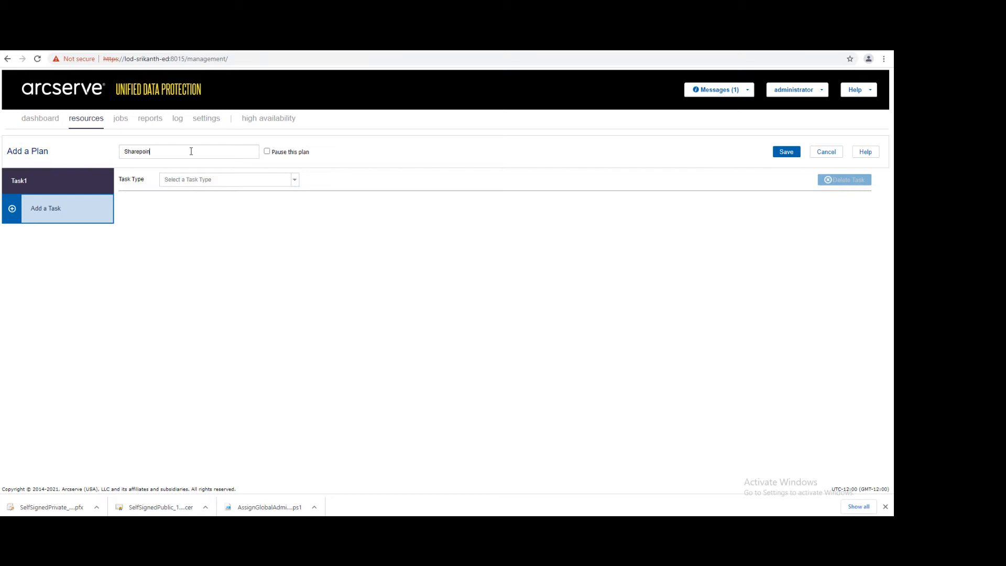
text(Online B)
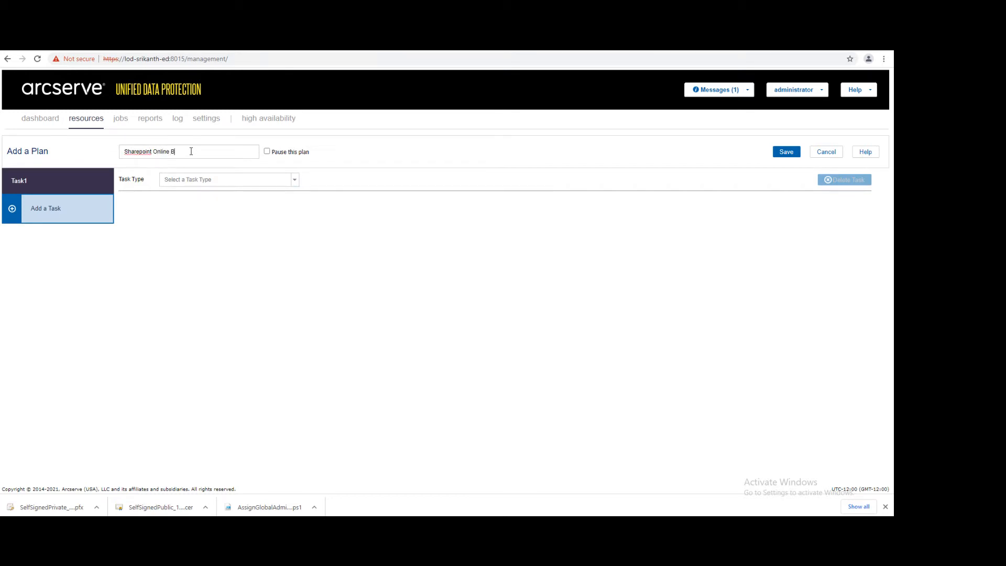
text(ackup)
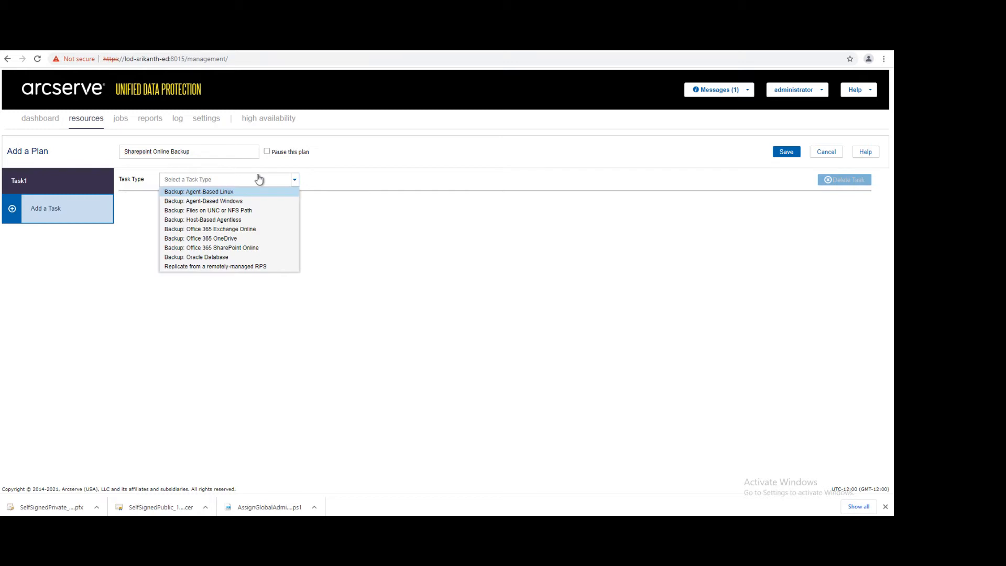
mouse_move(248, 248)
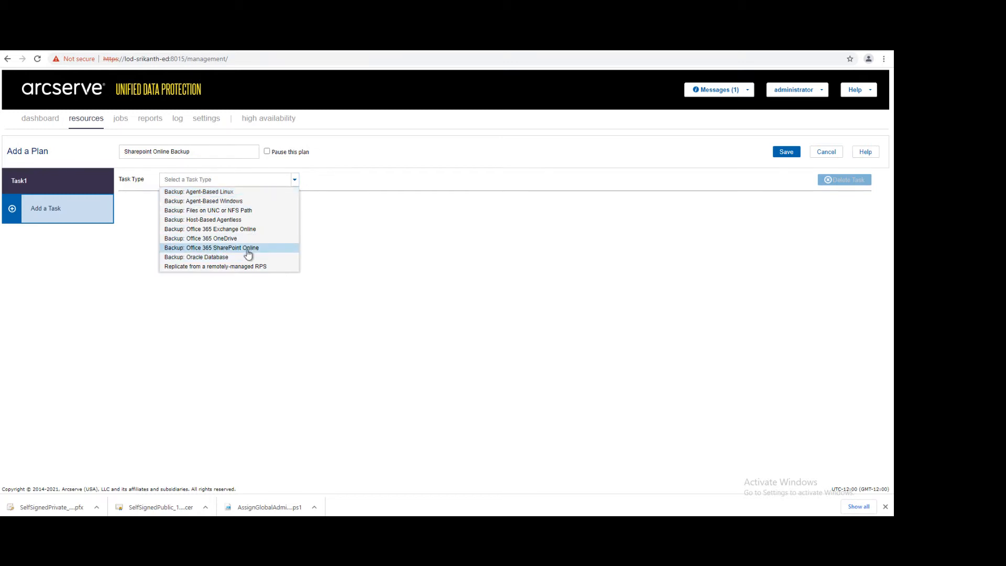
- Set task type to Backup: Office 365 SharePoint Online, confirm prerequisites, choose proxy lod-srikanth-ed
click(210, 247)
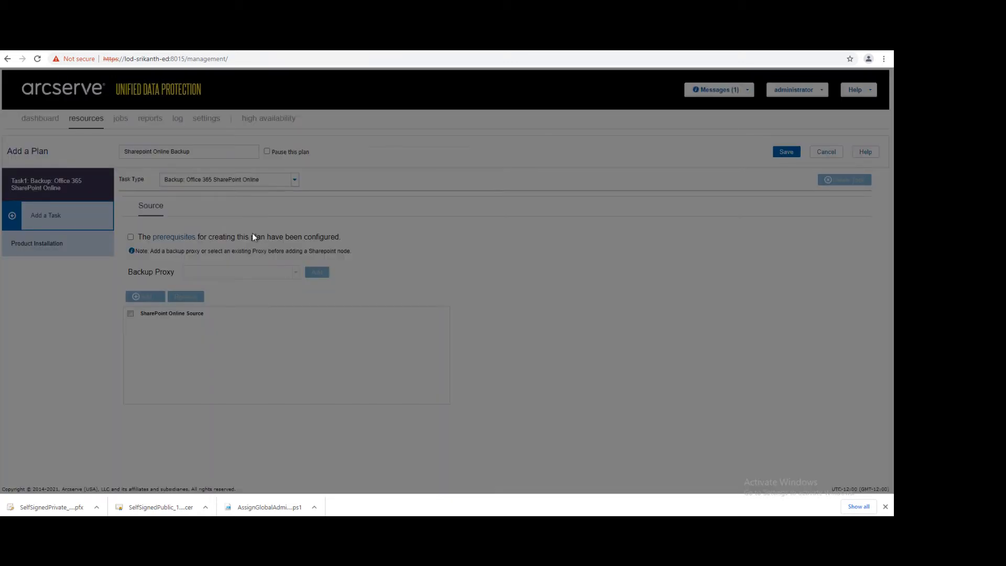
click(130, 237)
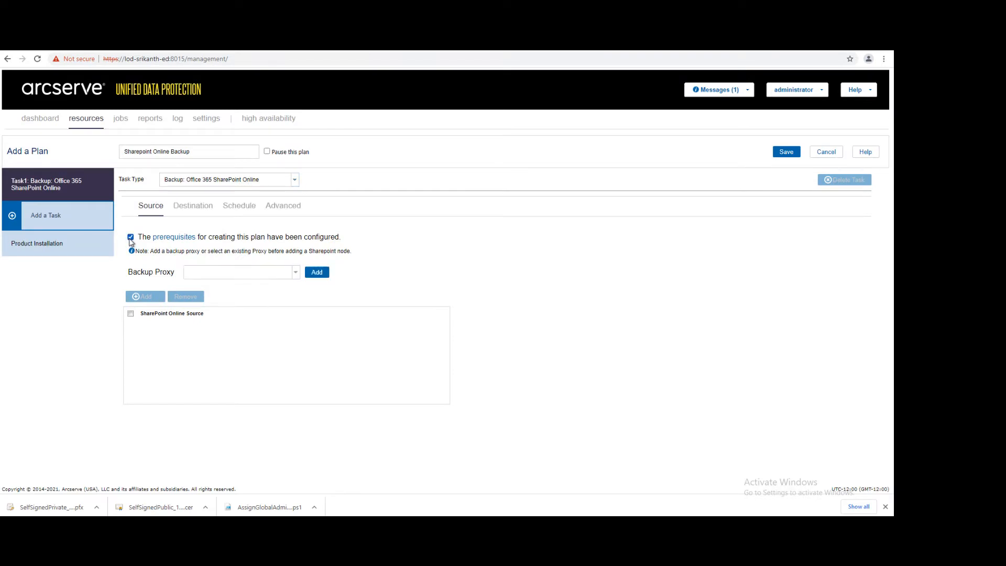
click(295, 272)
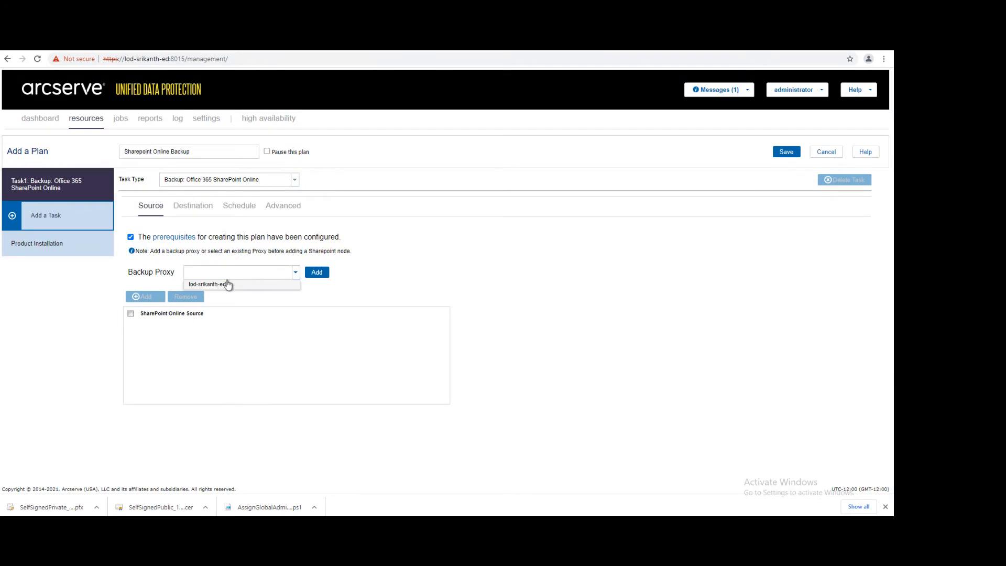
click(208, 284)
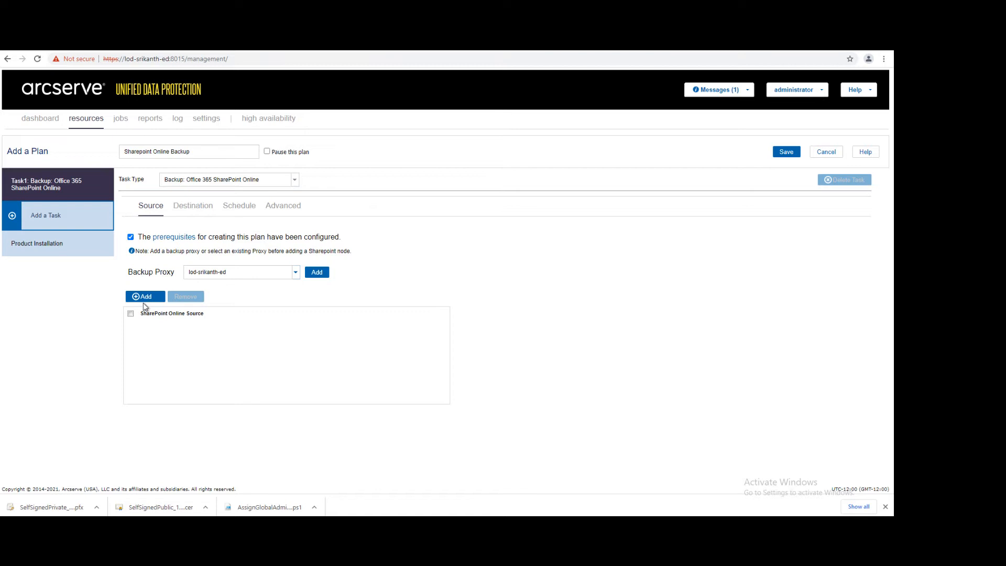
click(144, 295)
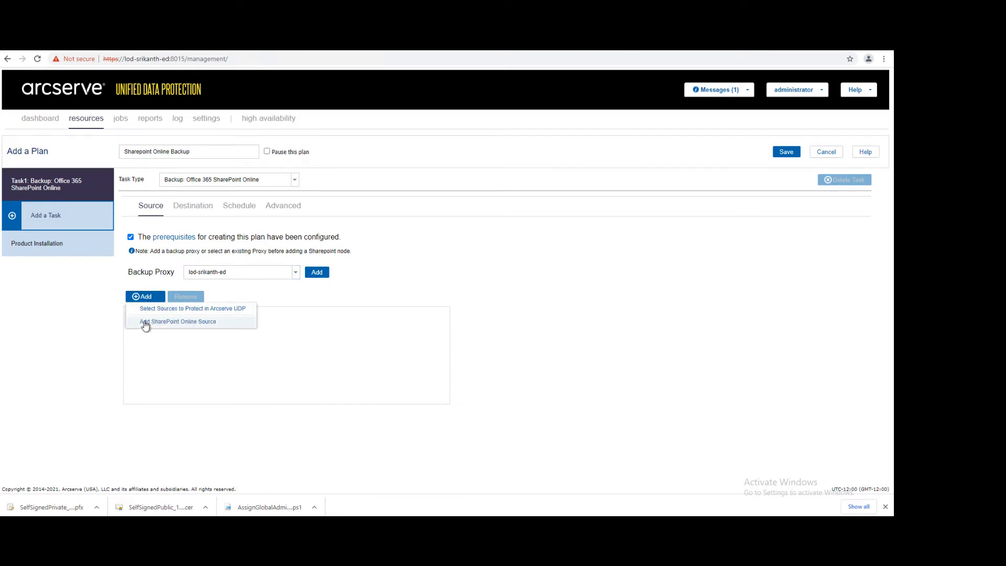
- Add a SharePoint Online source using Modern Authentication
click(177, 322)
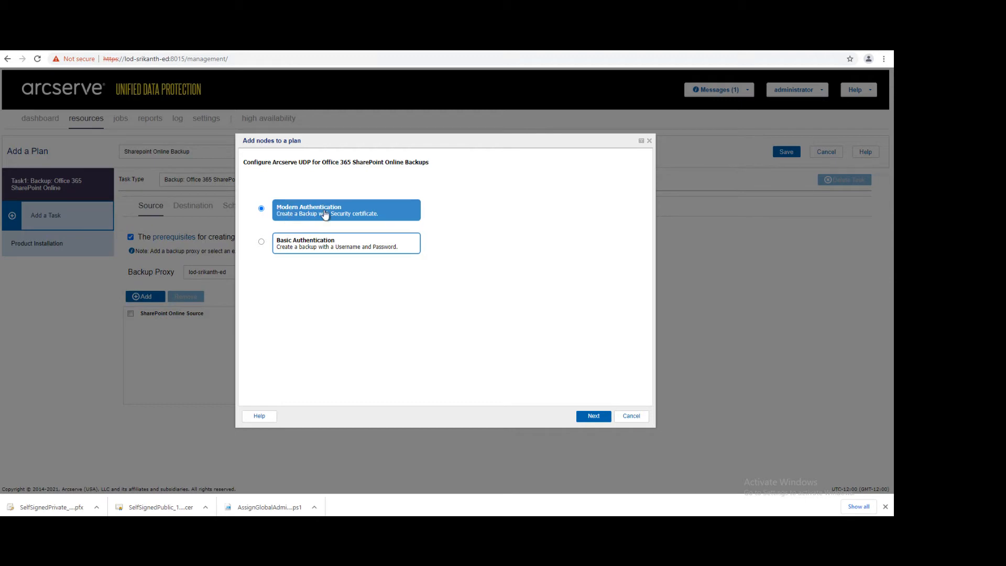
mouse_move(577, 423)
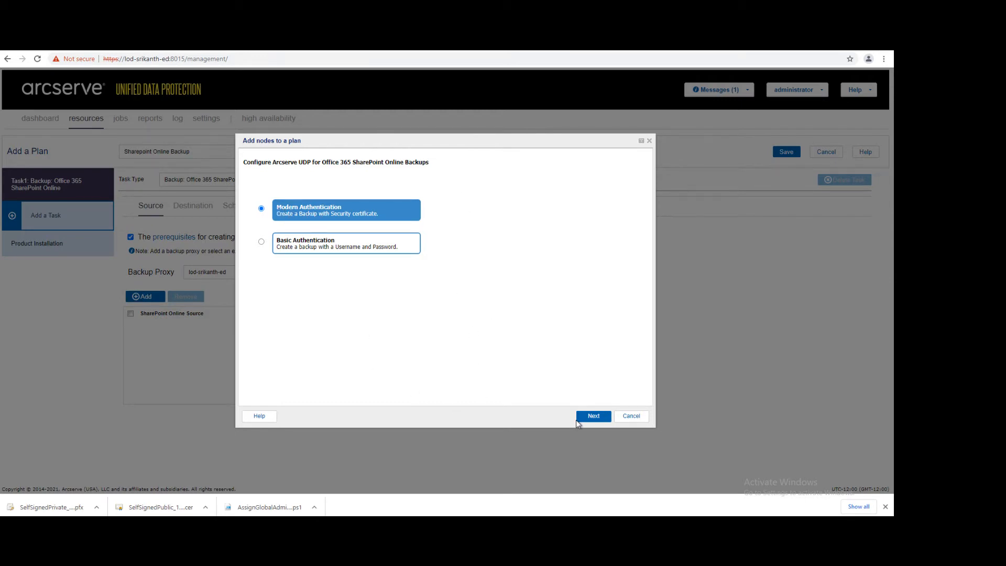
click(592, 416)
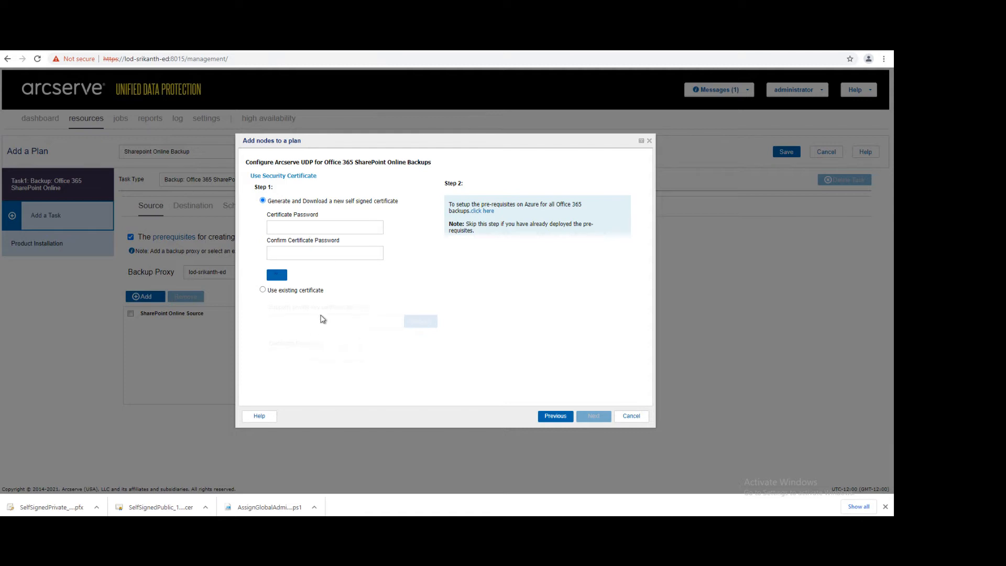
mouse_move(362, 302)
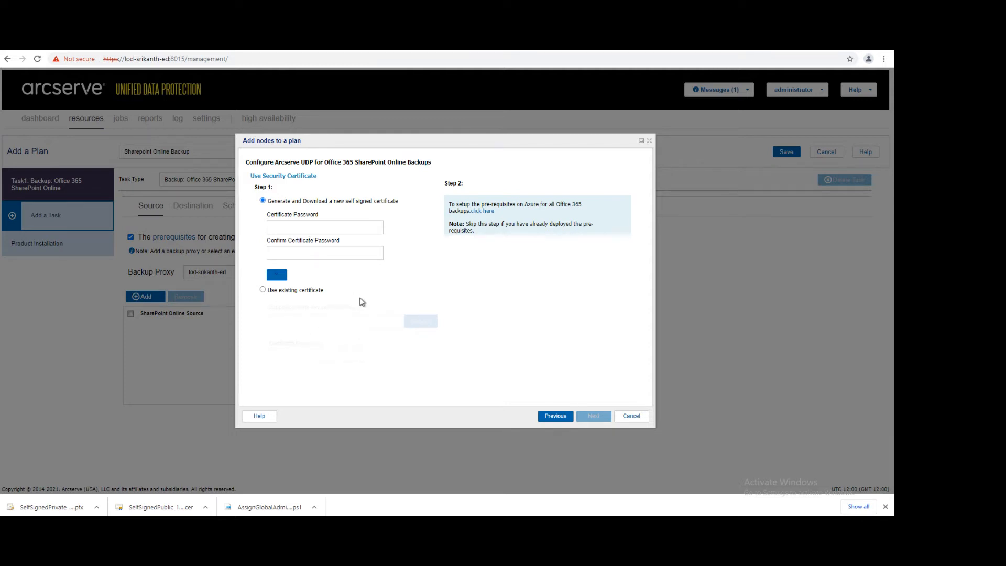
mouse_move(332, 292)
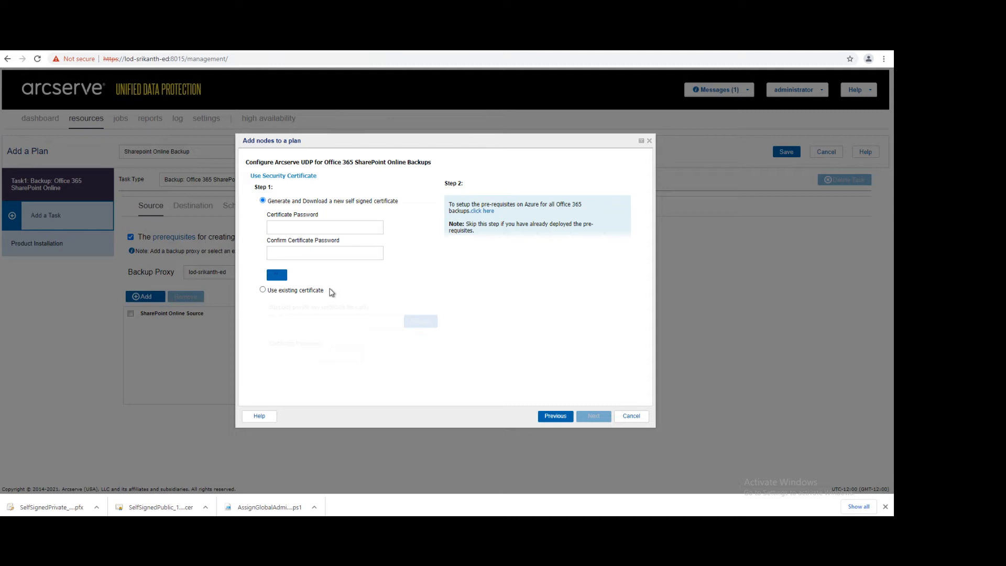
mouse_move(331, 294)
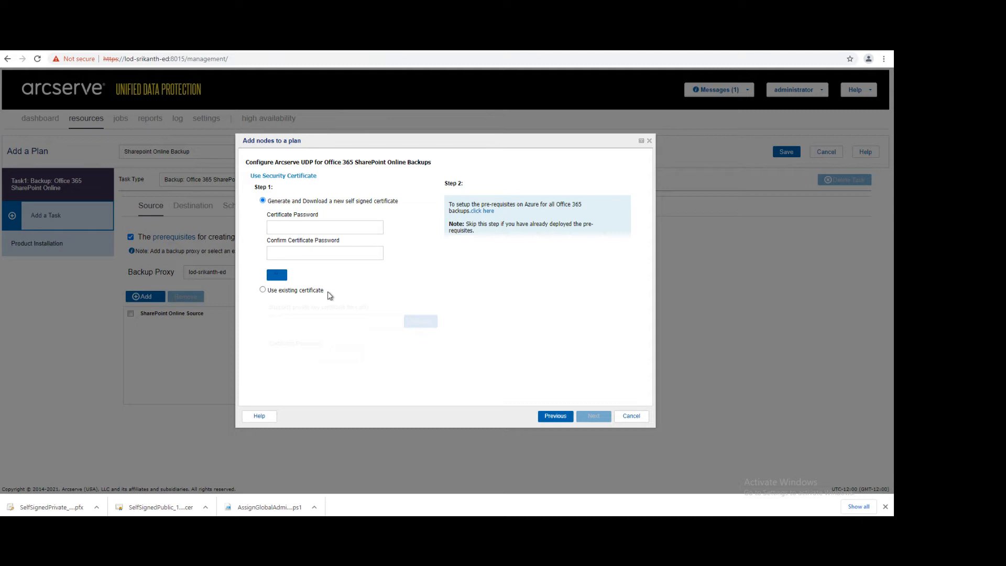
- Load the existing SelfSignedPrivate .pfx certificate with its password and continue
click(263, 289)
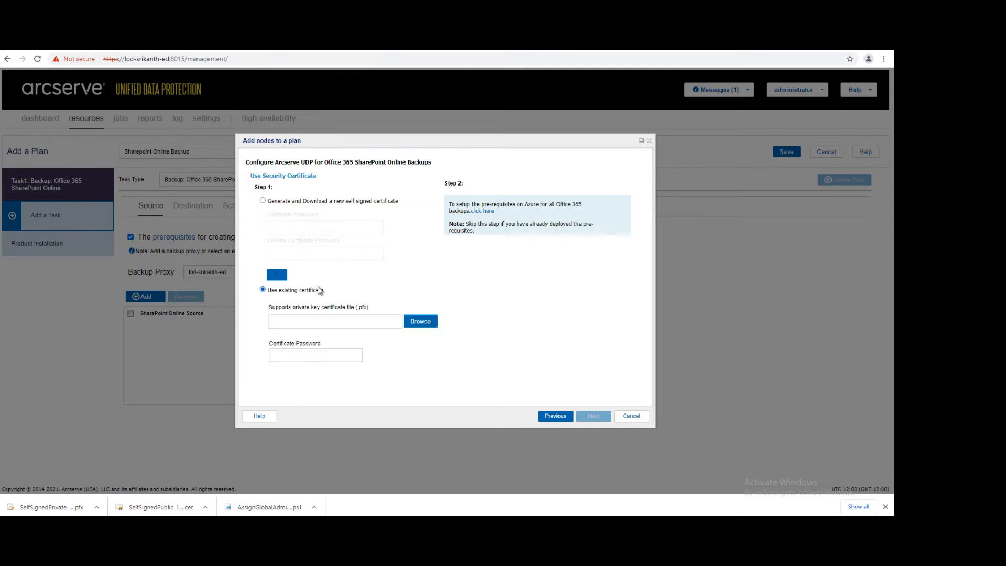
click(420, 321)
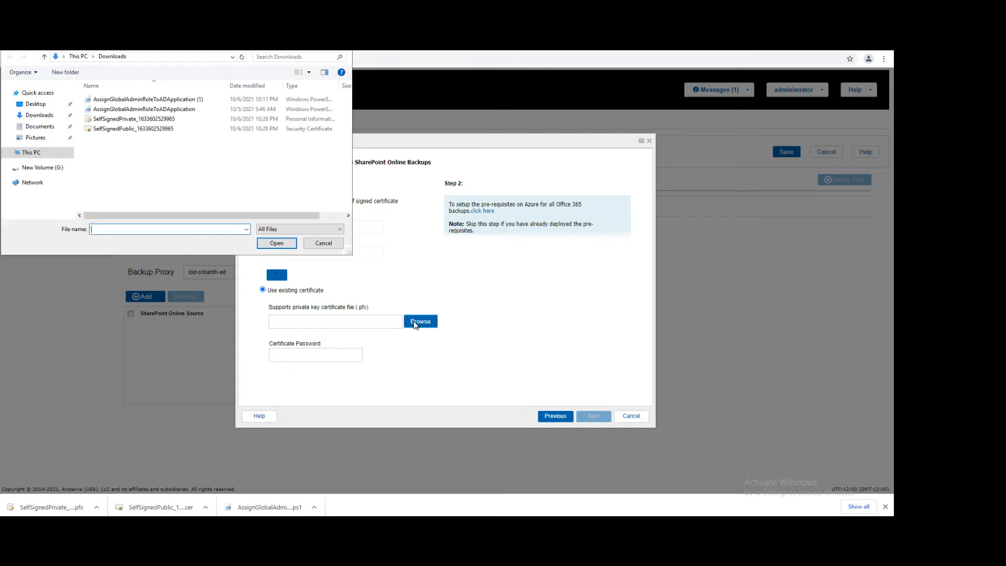
click(133, 119)
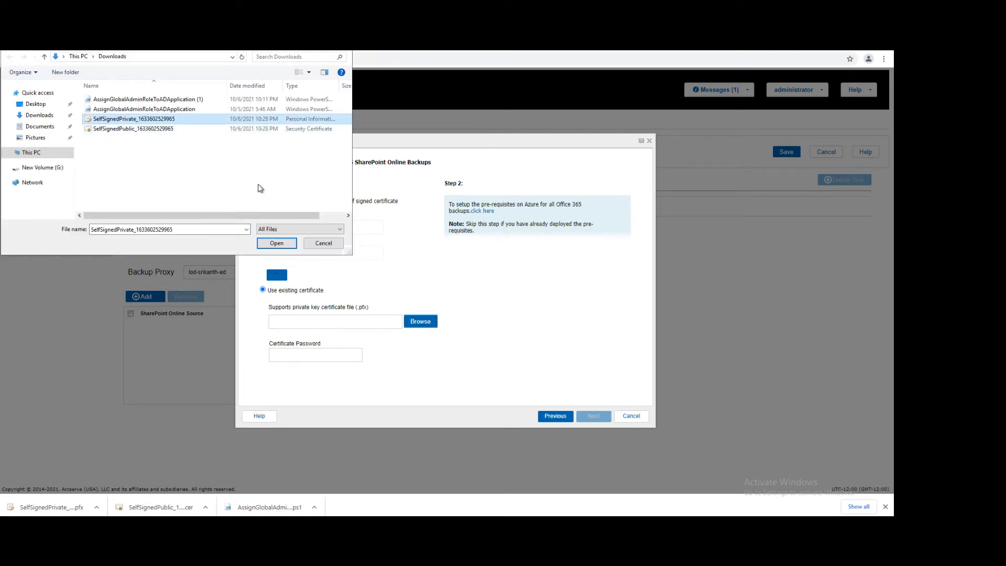
click(276, 243)
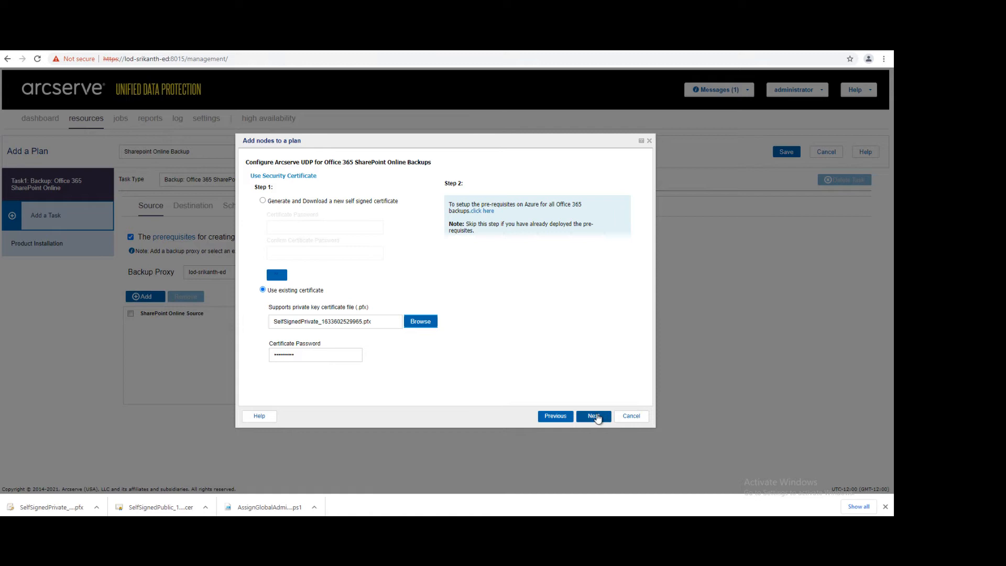
click(593, 415)
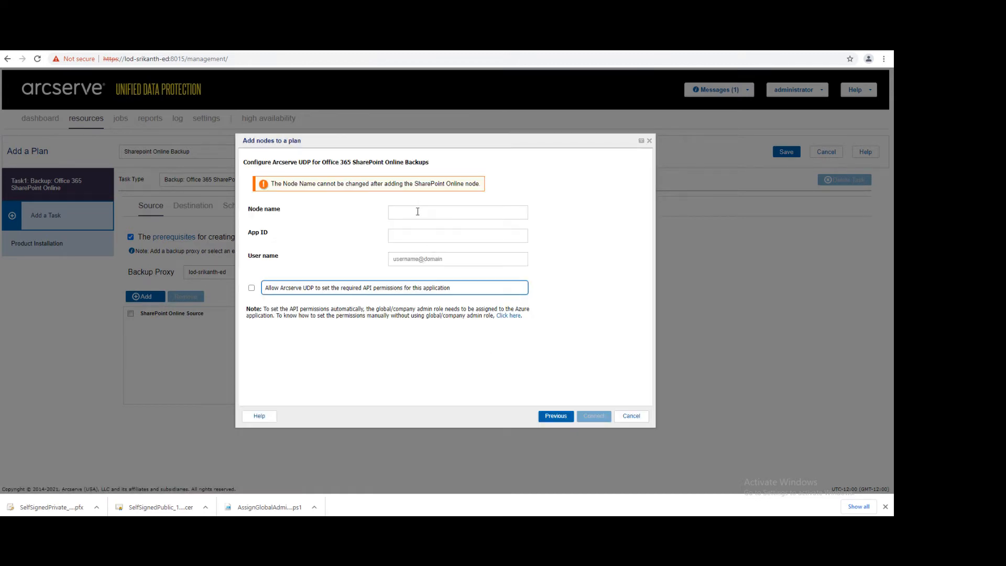
- Name the node testshare and paste the Azure app ID copied from Notepad
text(test)
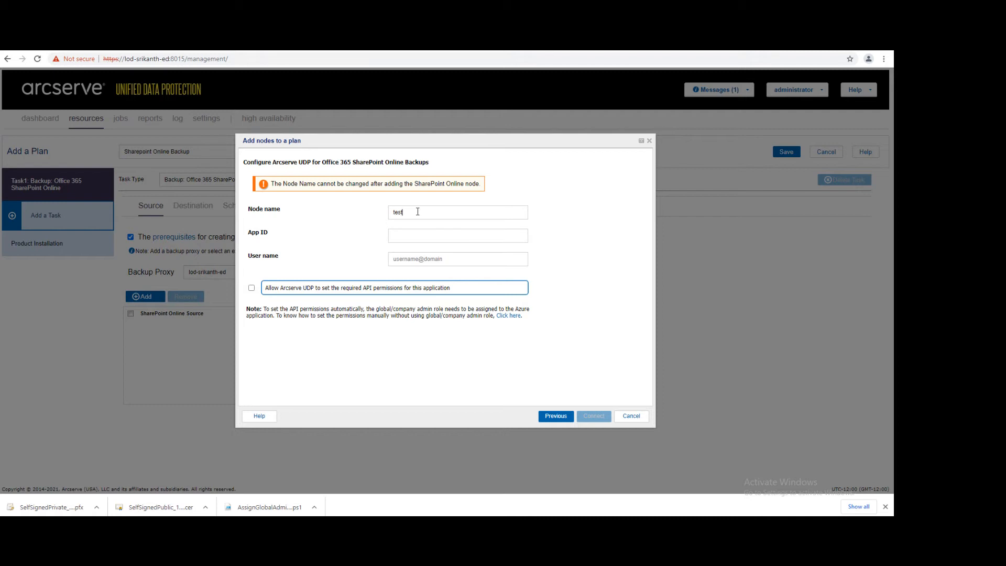
text(share)
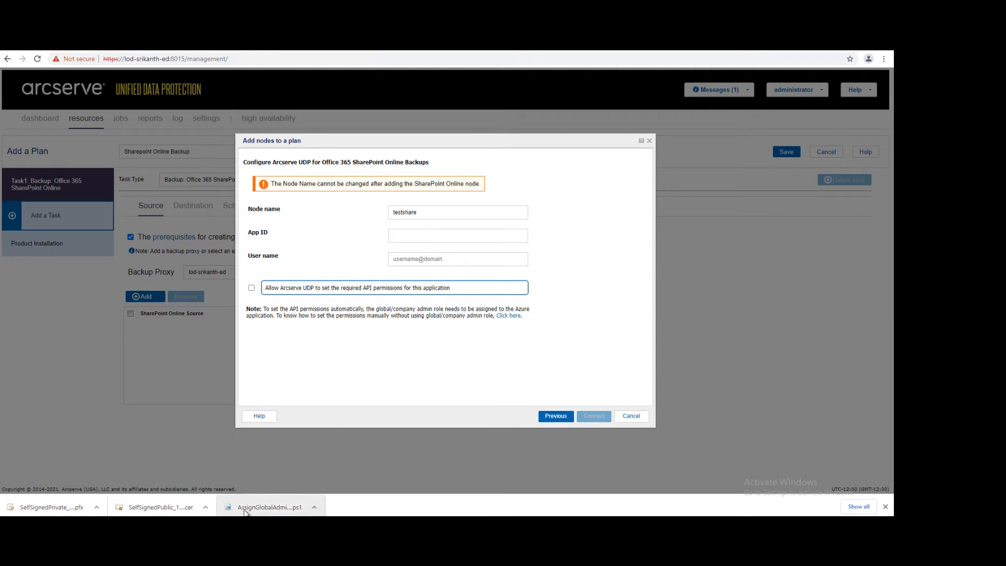
click(457, 235)
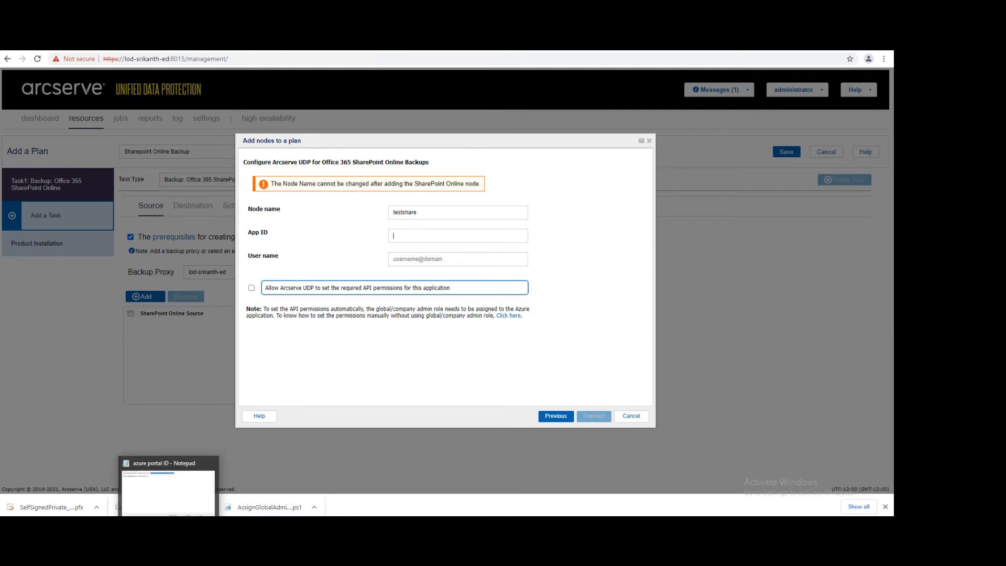
mouse_move(172, 504)
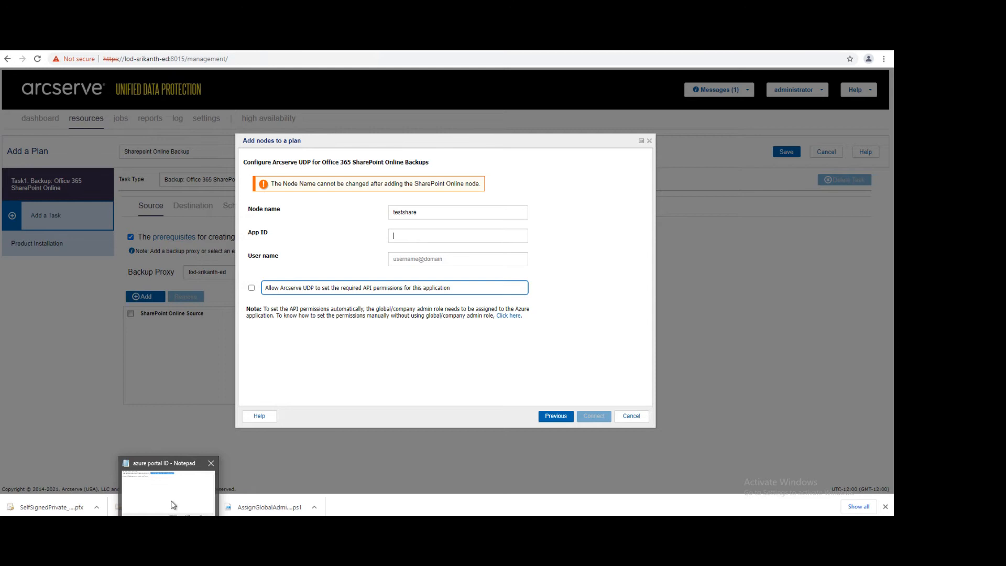
right_click(380, 198)
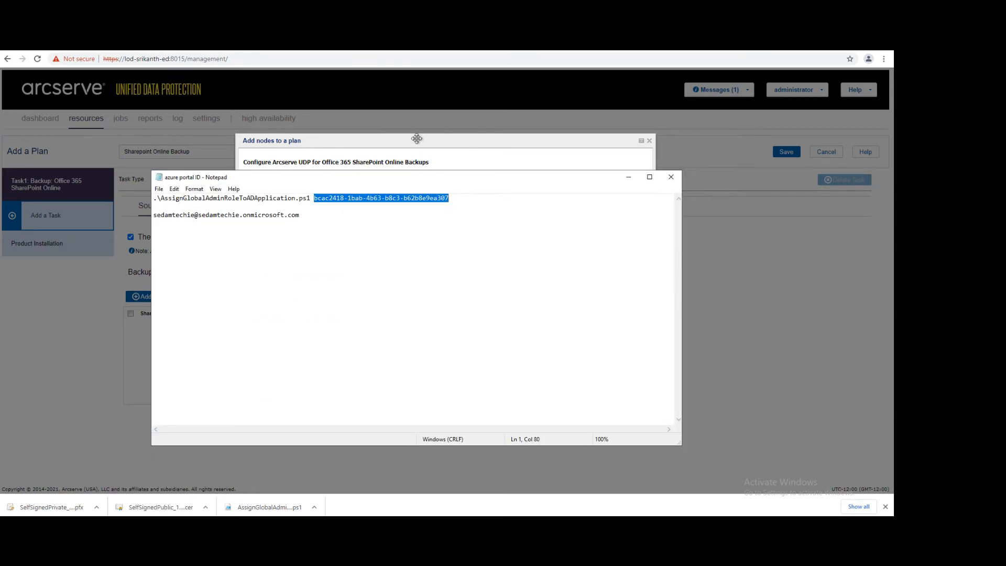
right_click(453, 234)
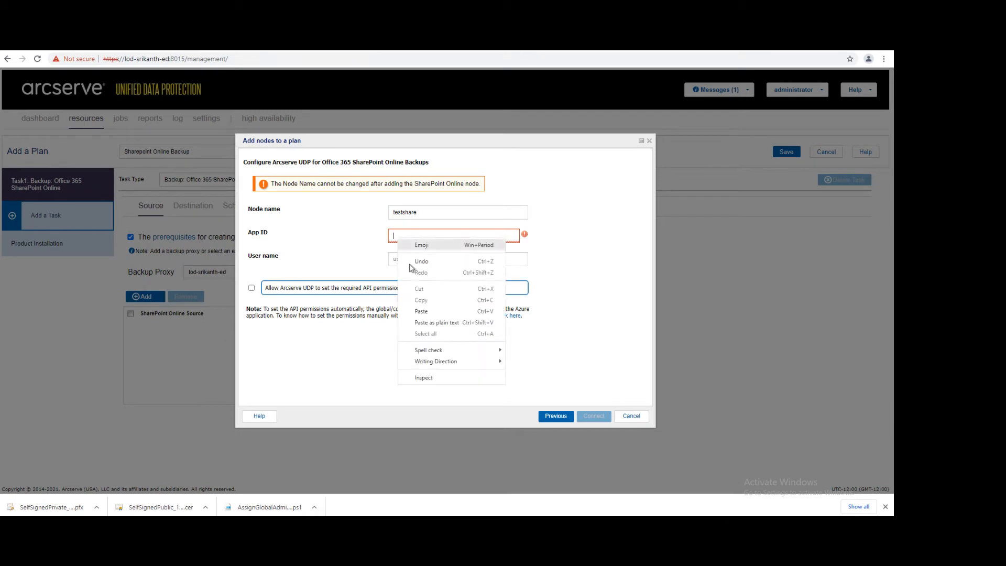
click(421, 312)
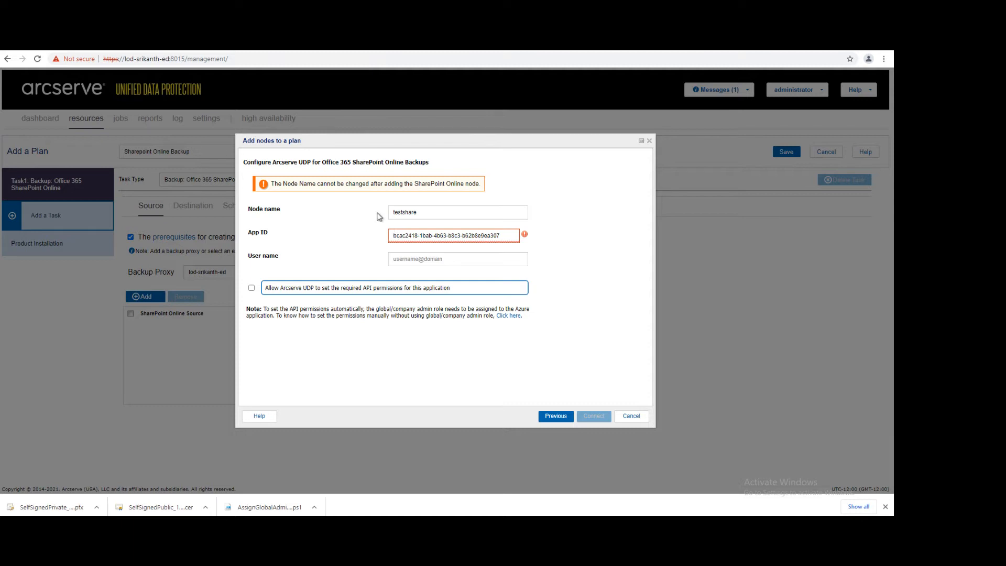
- Enter the admin user name beginning 'sedamtechtechie.o'
click(457, 259)
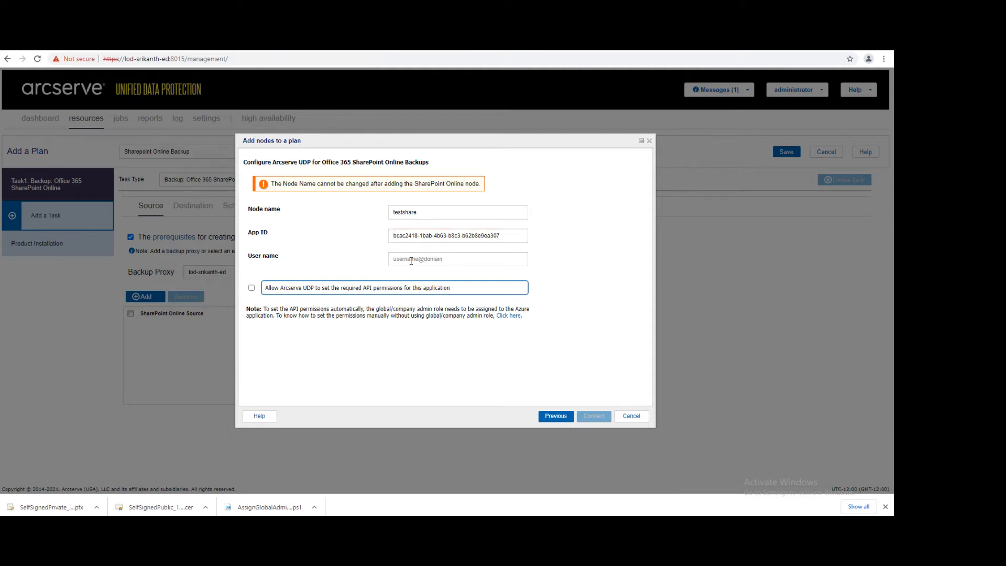
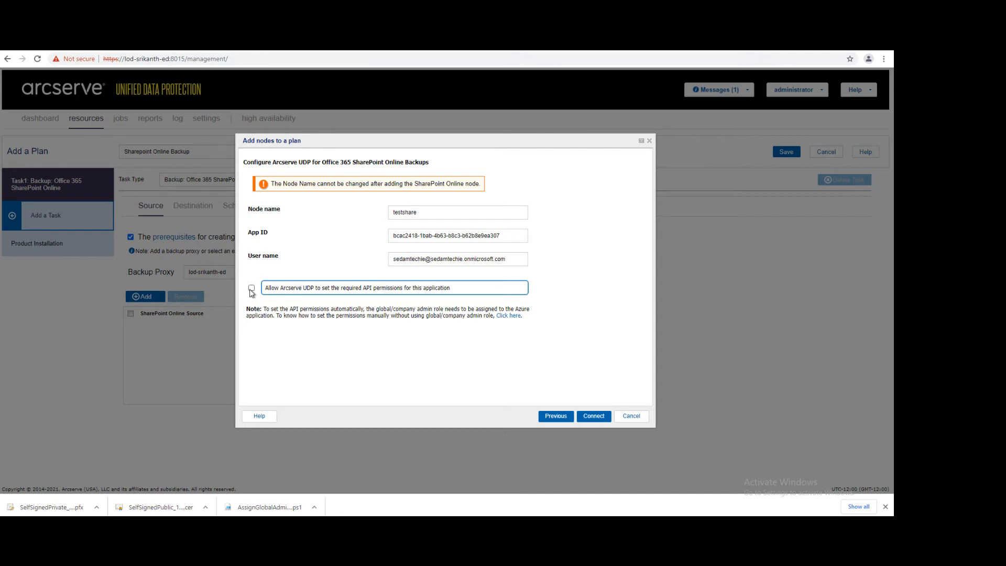
- Let Arcserve set the required API permissions and validate the testshare node connection
click(251, 288)
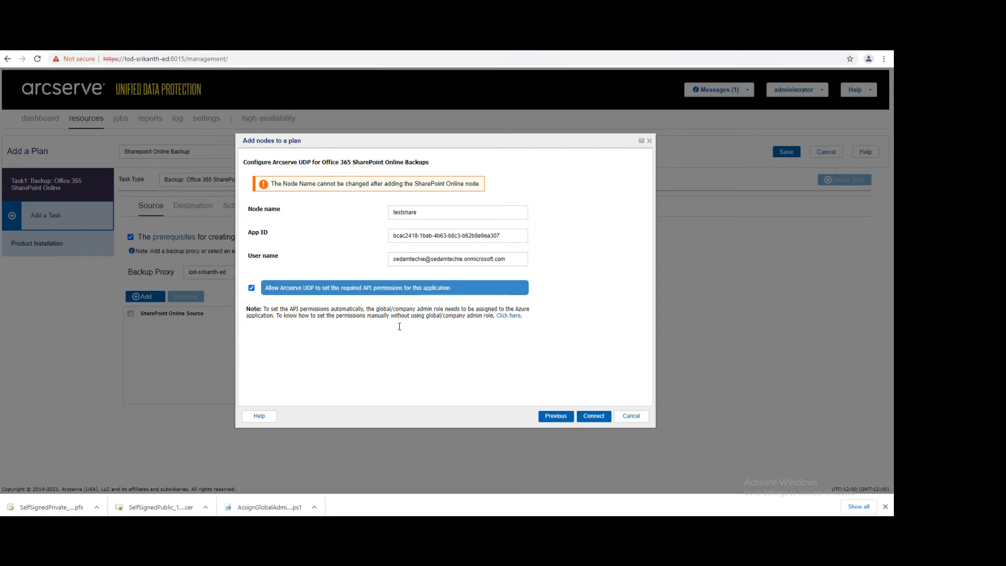
click(592, 415)
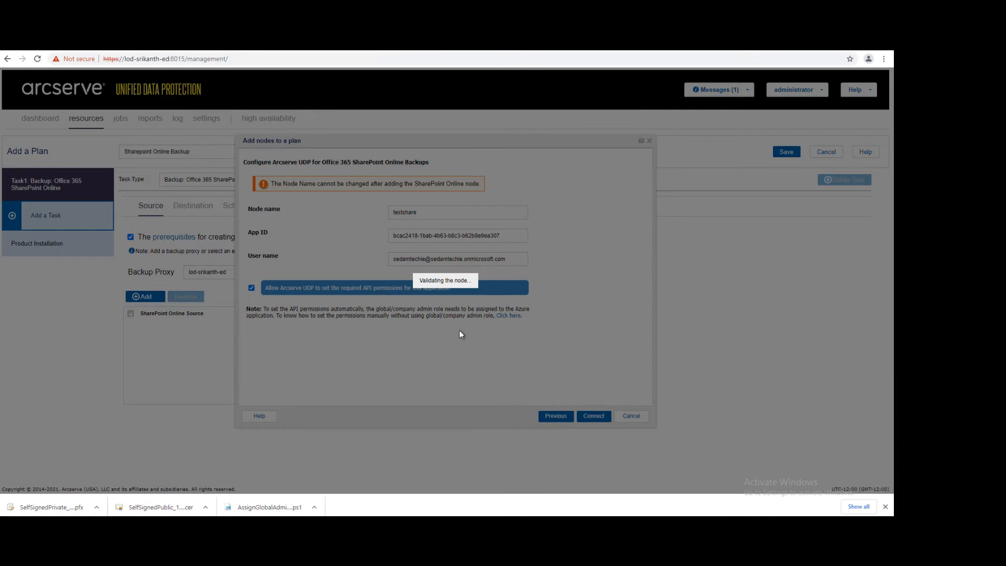
click(592, 416)
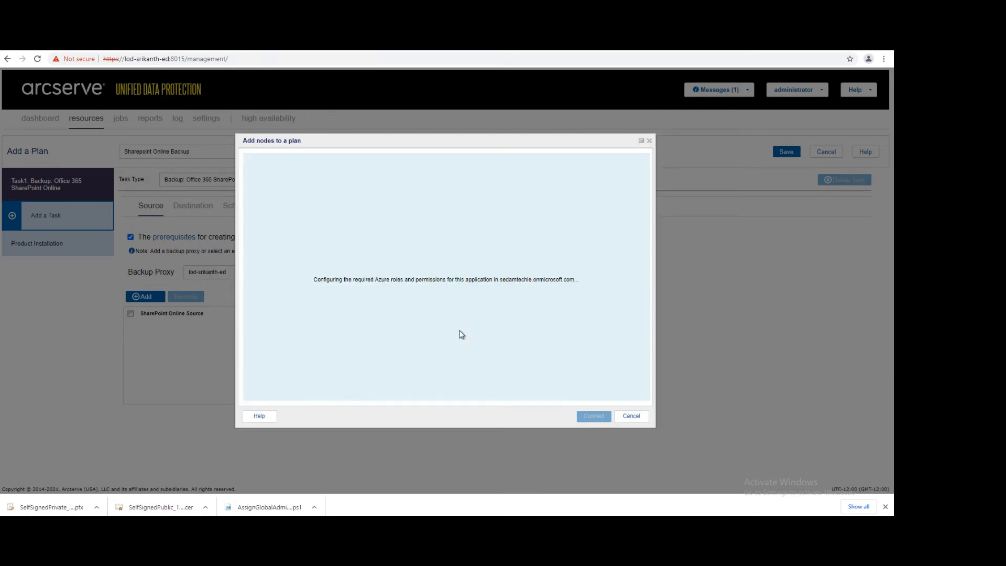
mouse_move(344, 292)
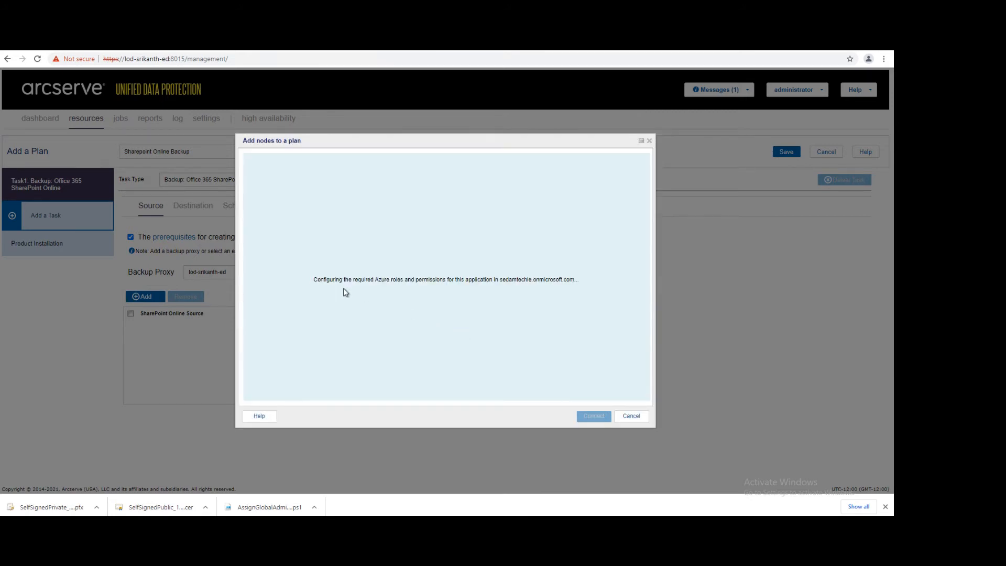
mouse_move(444, 293)
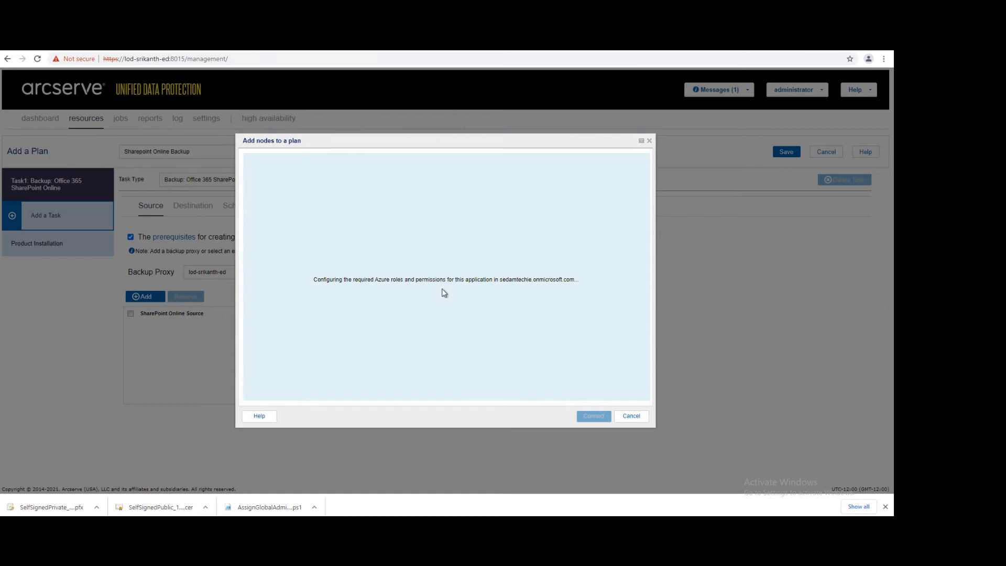
mouse_move(412, 297)
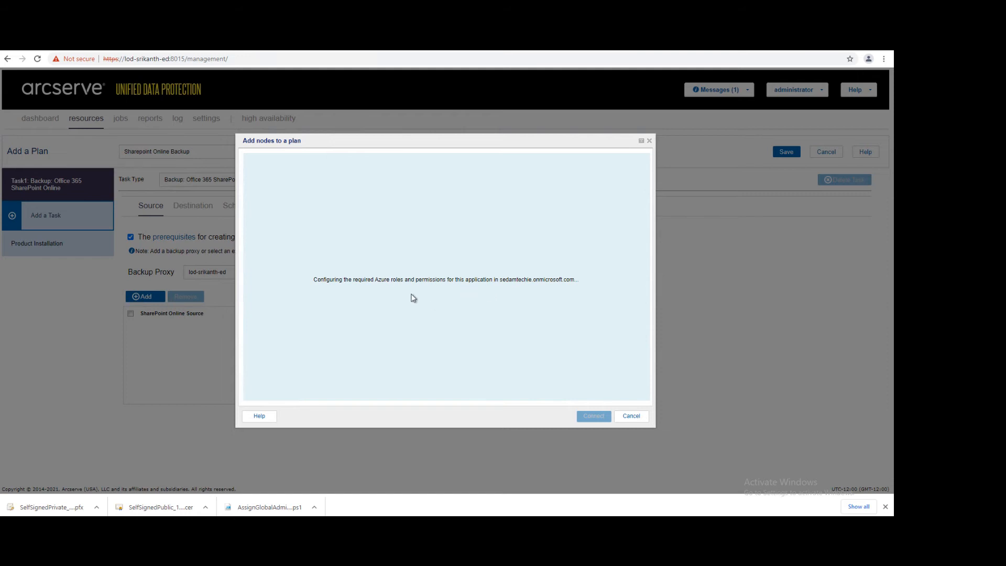
mouse_move(416, 300)
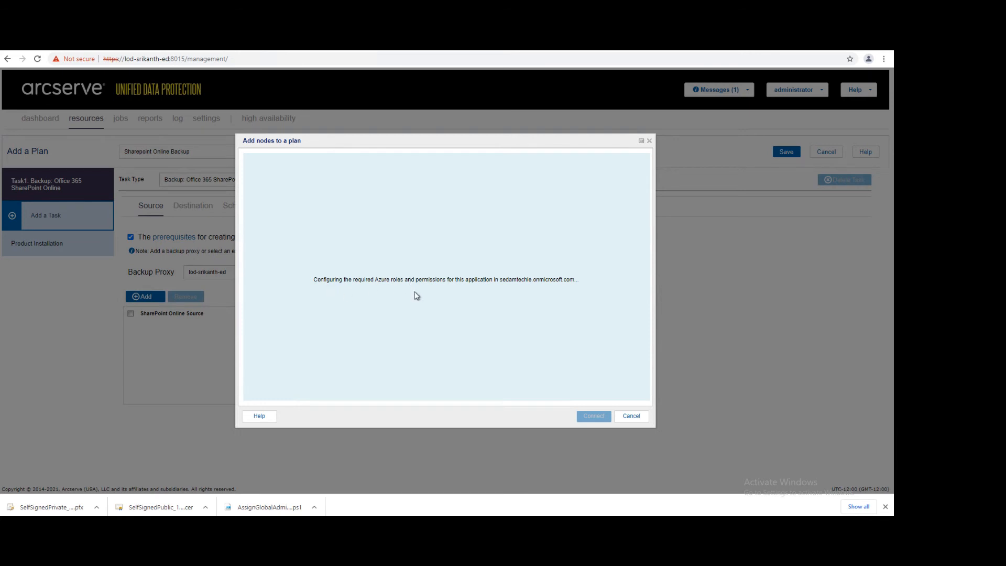
mouse_move(409, 295)
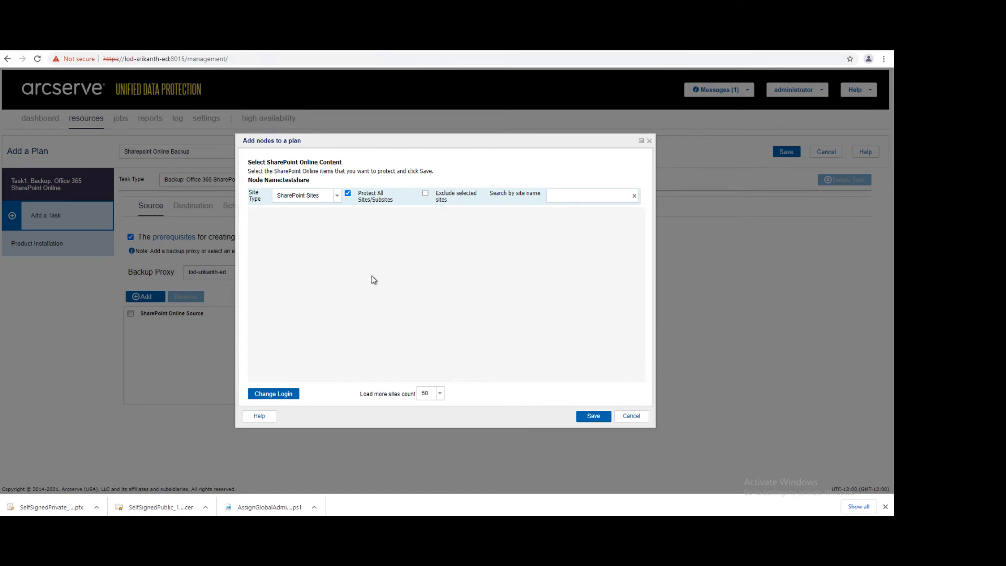
mouse_move(414, 170)
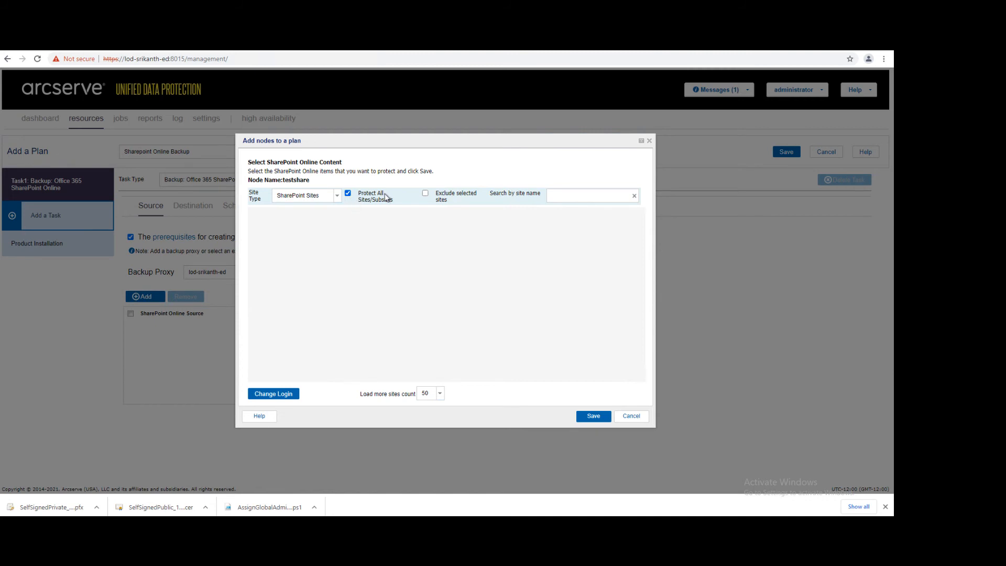
mouse_move(366, 209)
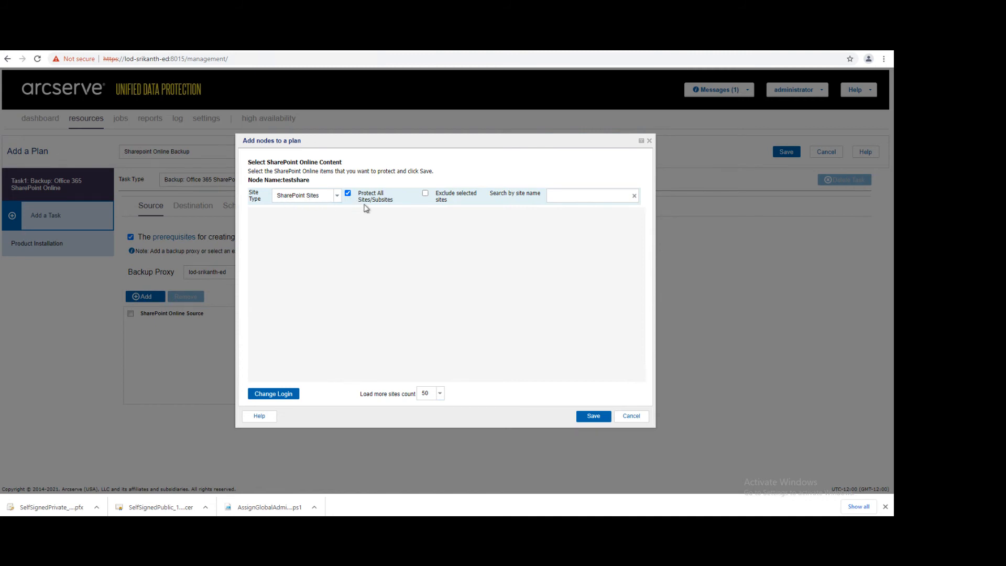
mouse_move(436, 423)
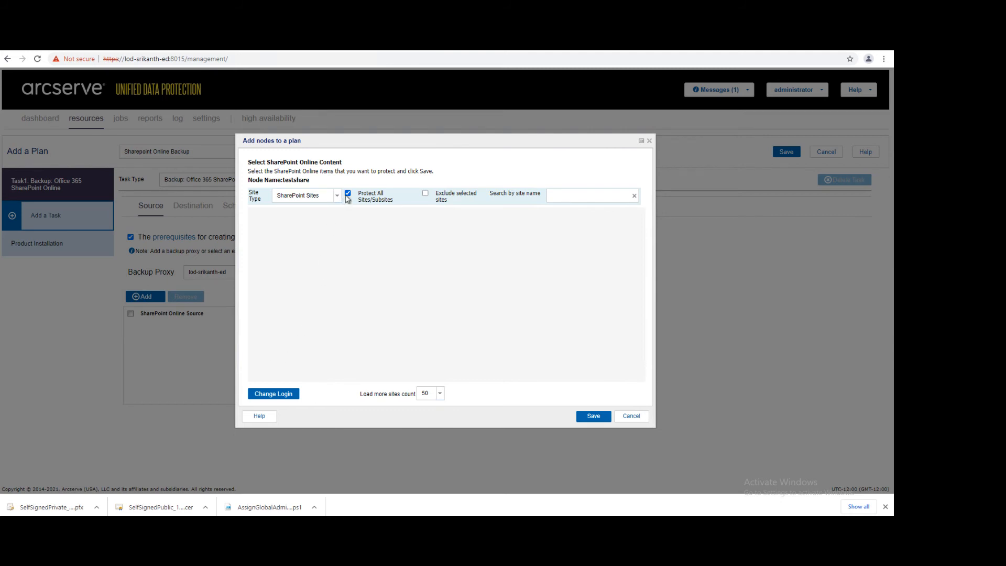
- Turn off Protect All Sites, select SharePoint Sites with the Communication site, and save
click(347, 194)
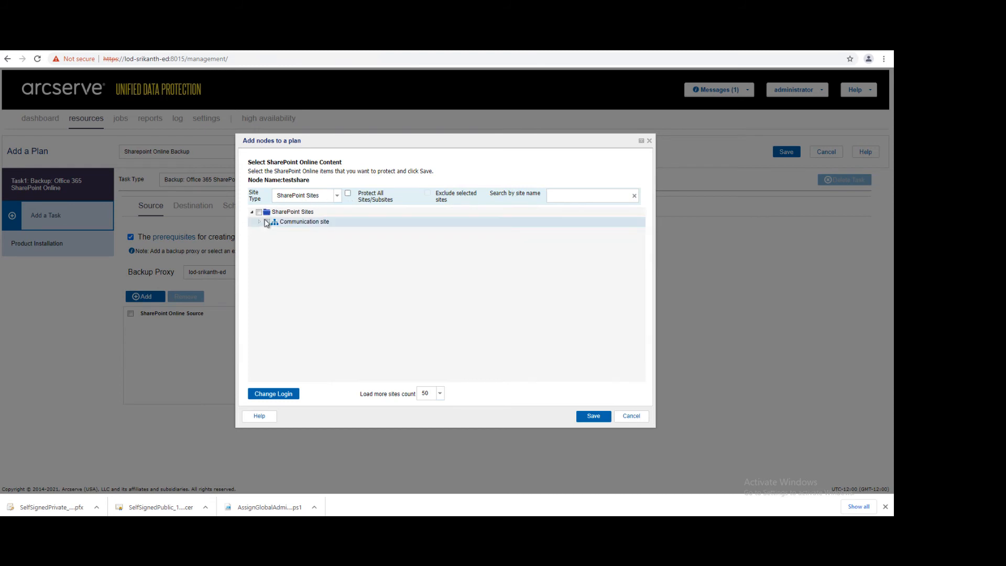
click(260, 221)
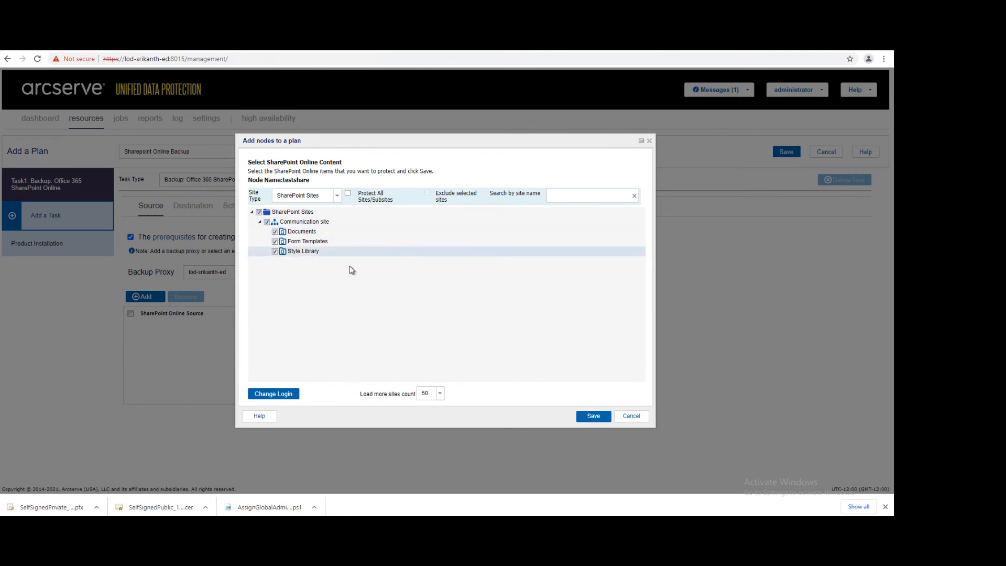
mouse_move(455, 326)
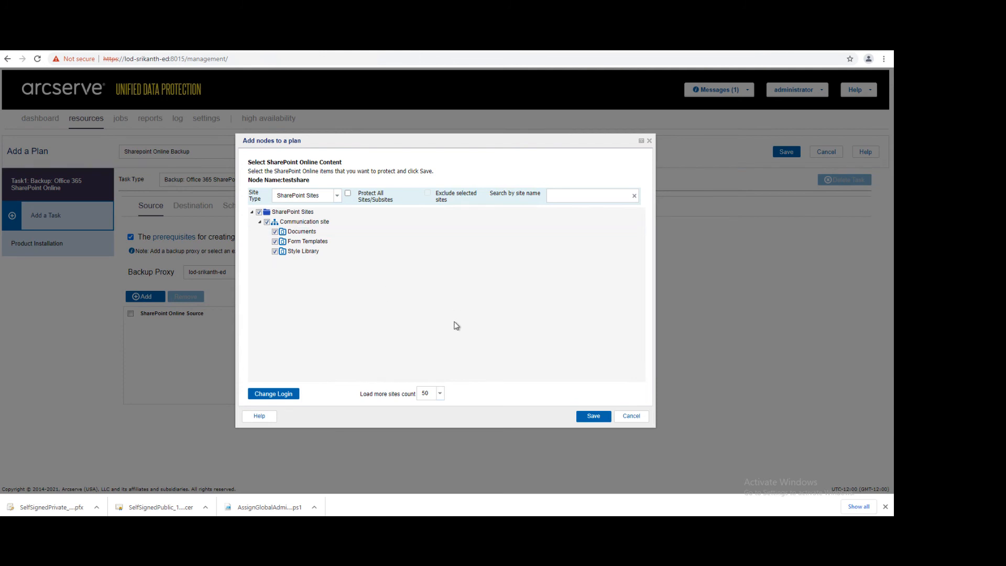
mouse_move(338, 198)
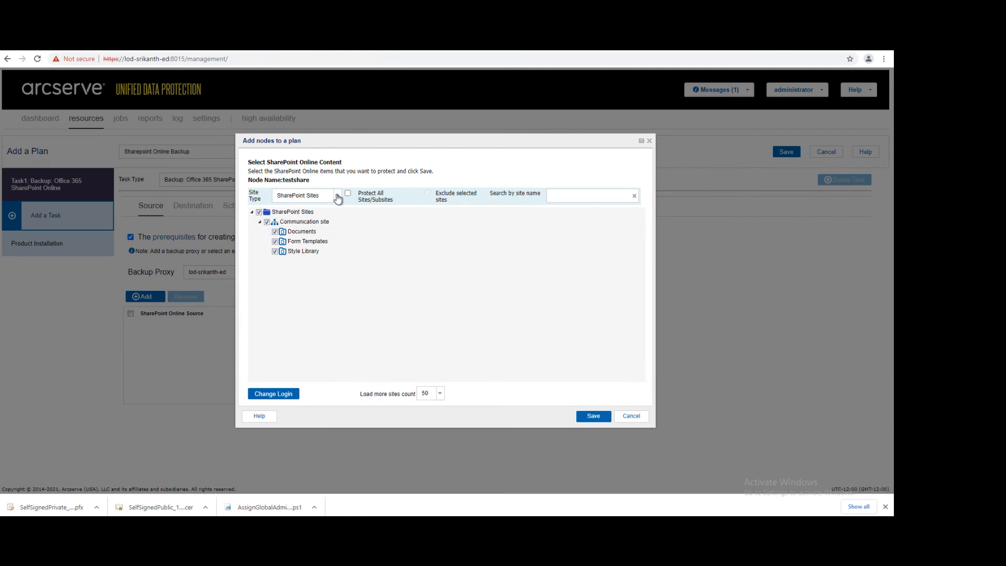
mouse_move(591, 416)
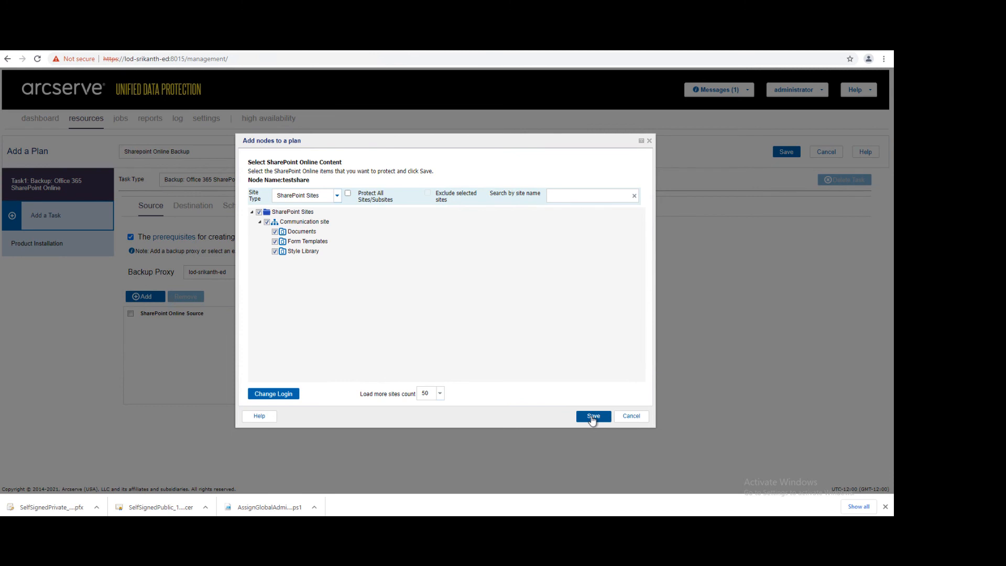
click(592, 415)
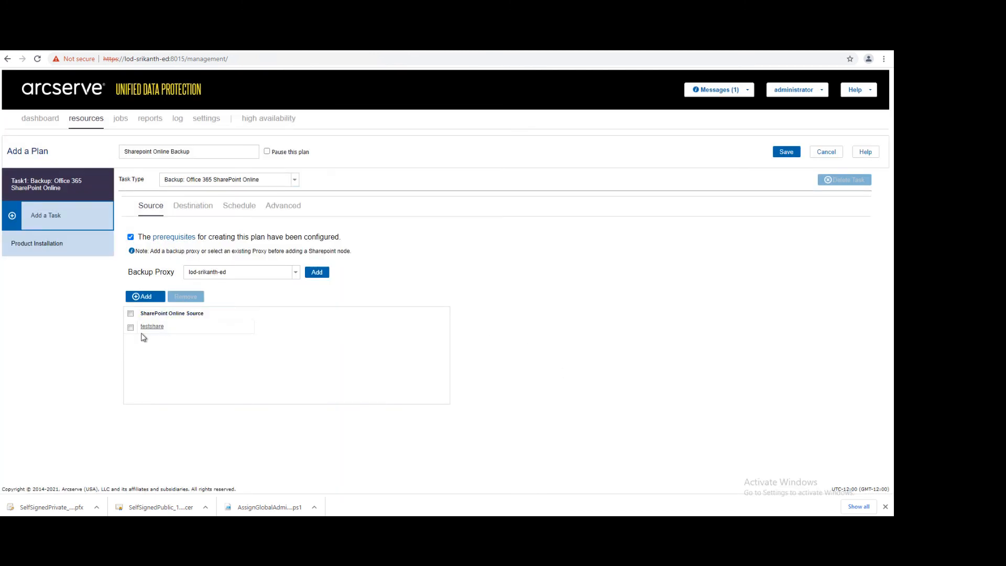
mouse_move(140, 339)
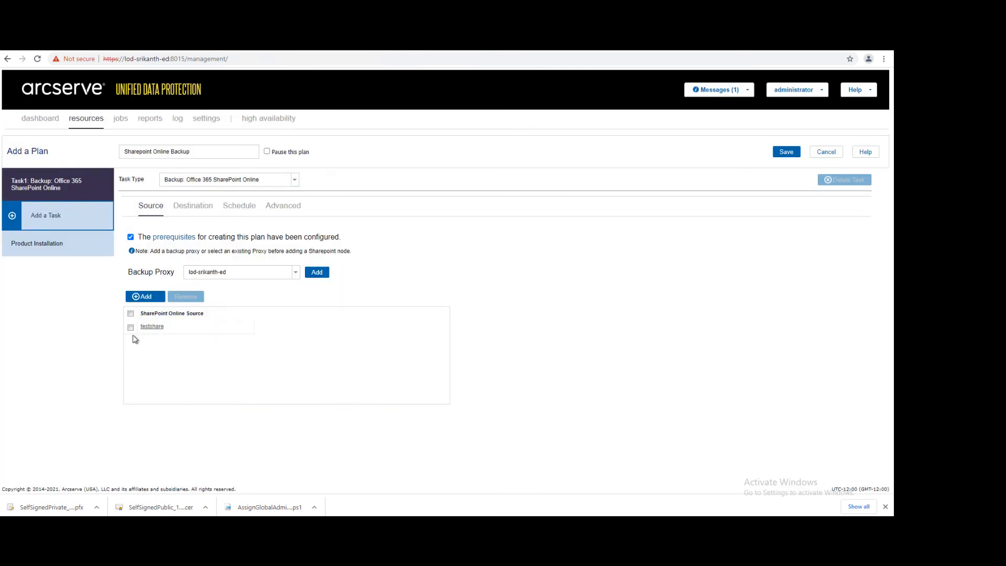
- Enter and confirm a session password for the lod-srikanth-ed datastore destination
click(193, 206)
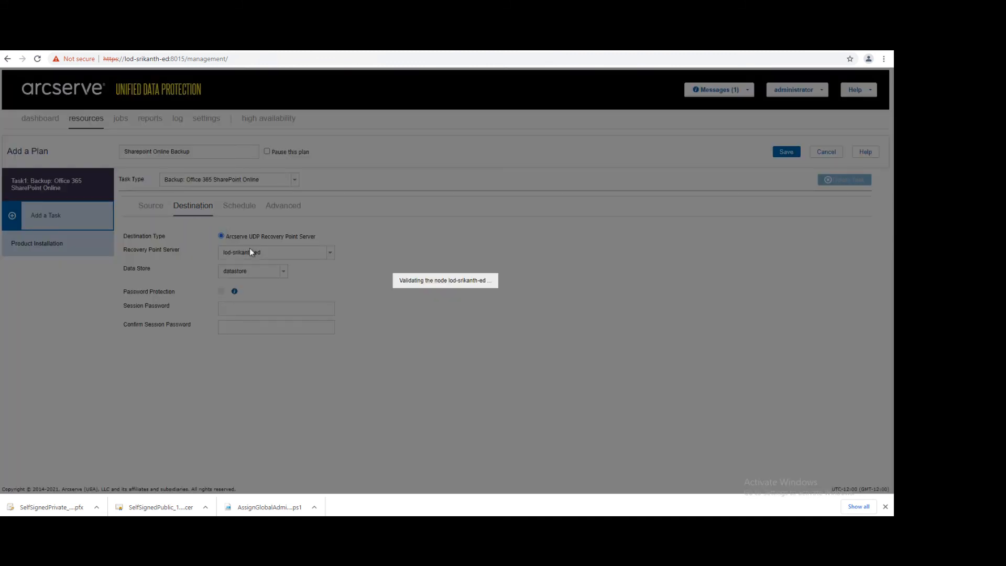
click(276, 309)
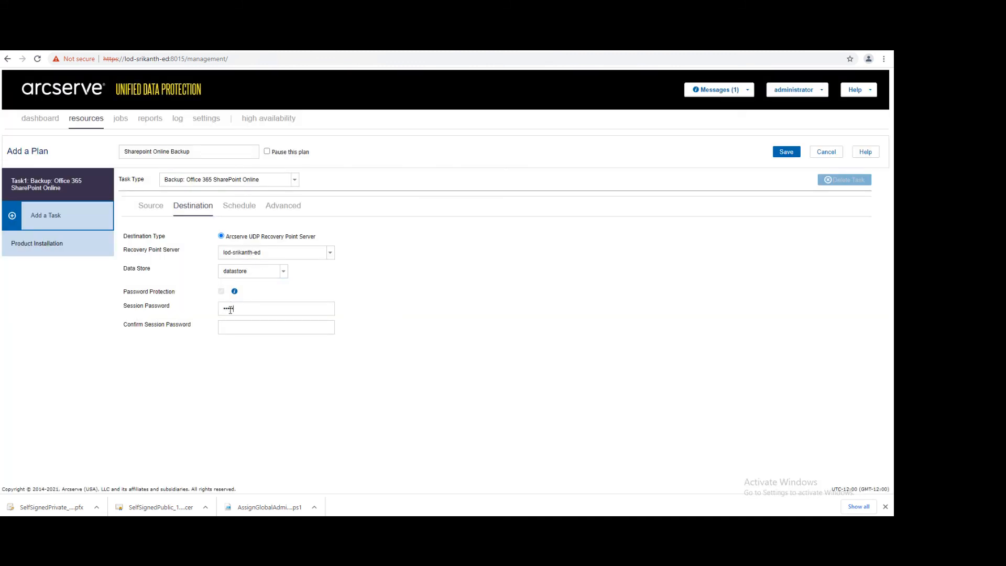
text(password)
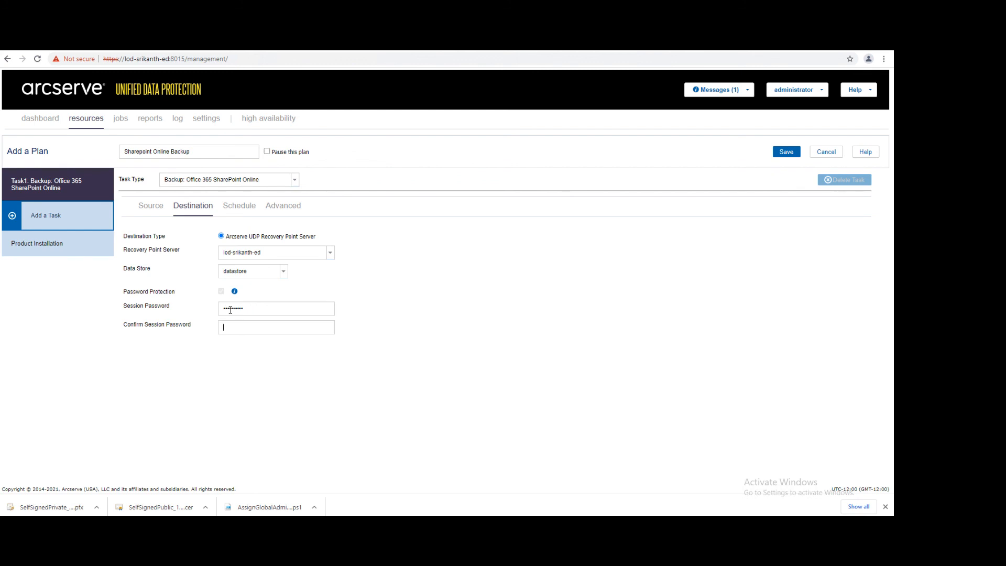
text(•••••)
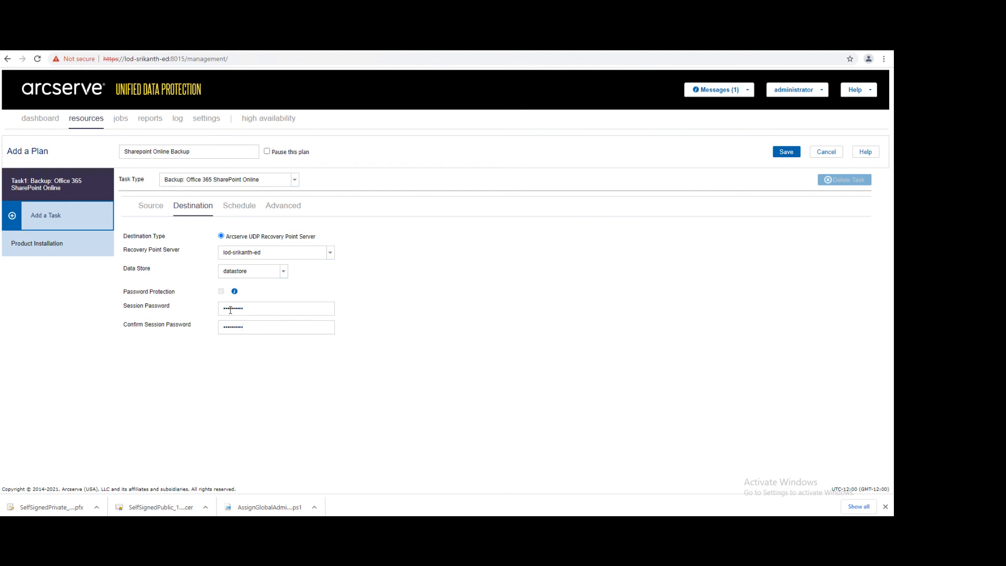
click(283, 206)
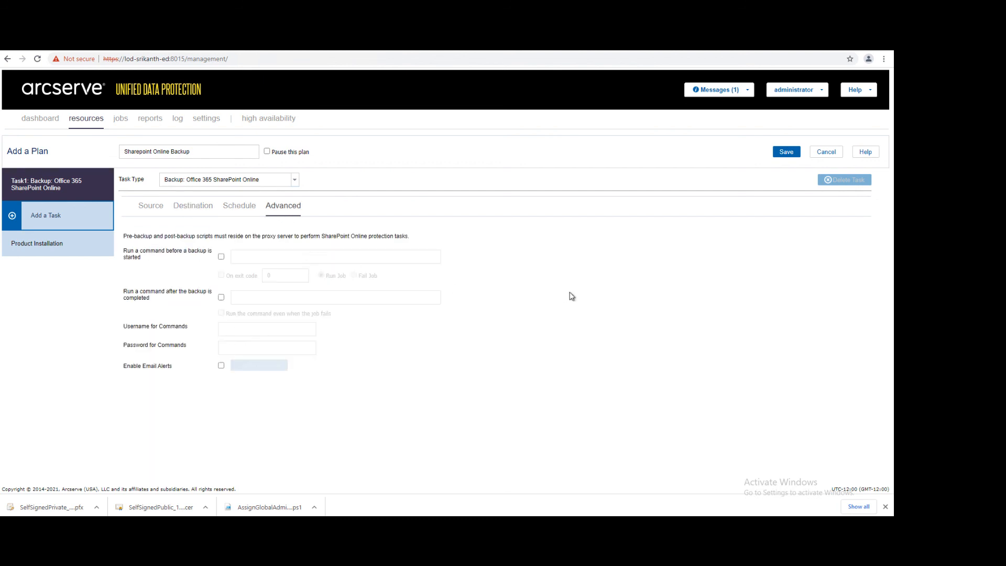
- Save the Sharepoint Online Backup plan and wait for Deployment: Successful
click(786, 152)
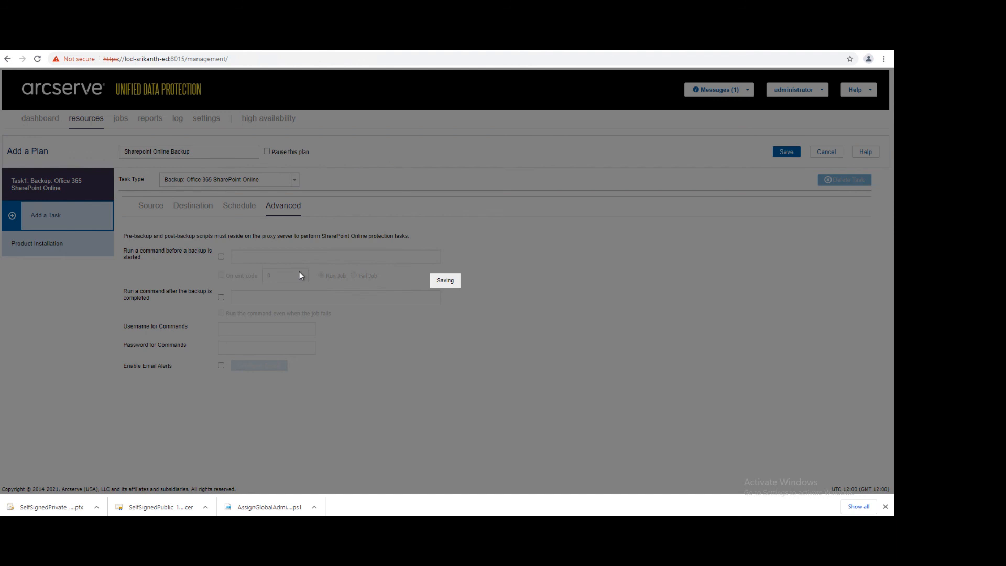
click(785, 151)
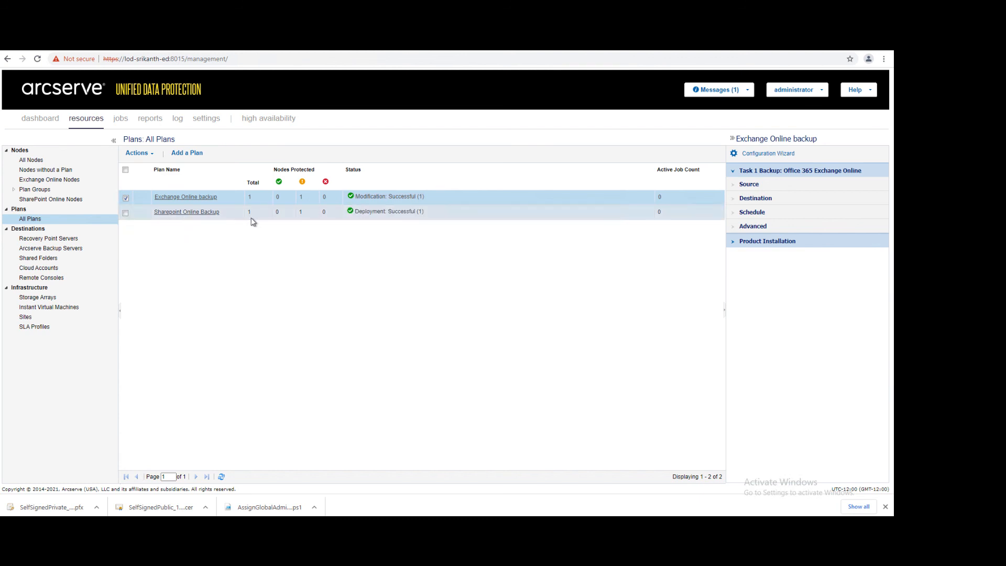
mouse_move(243, 269)
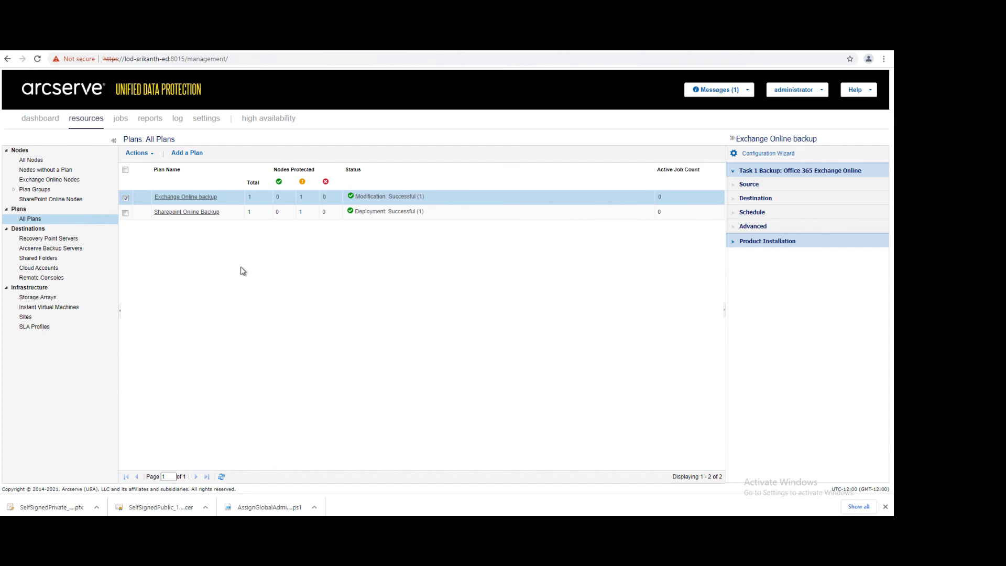